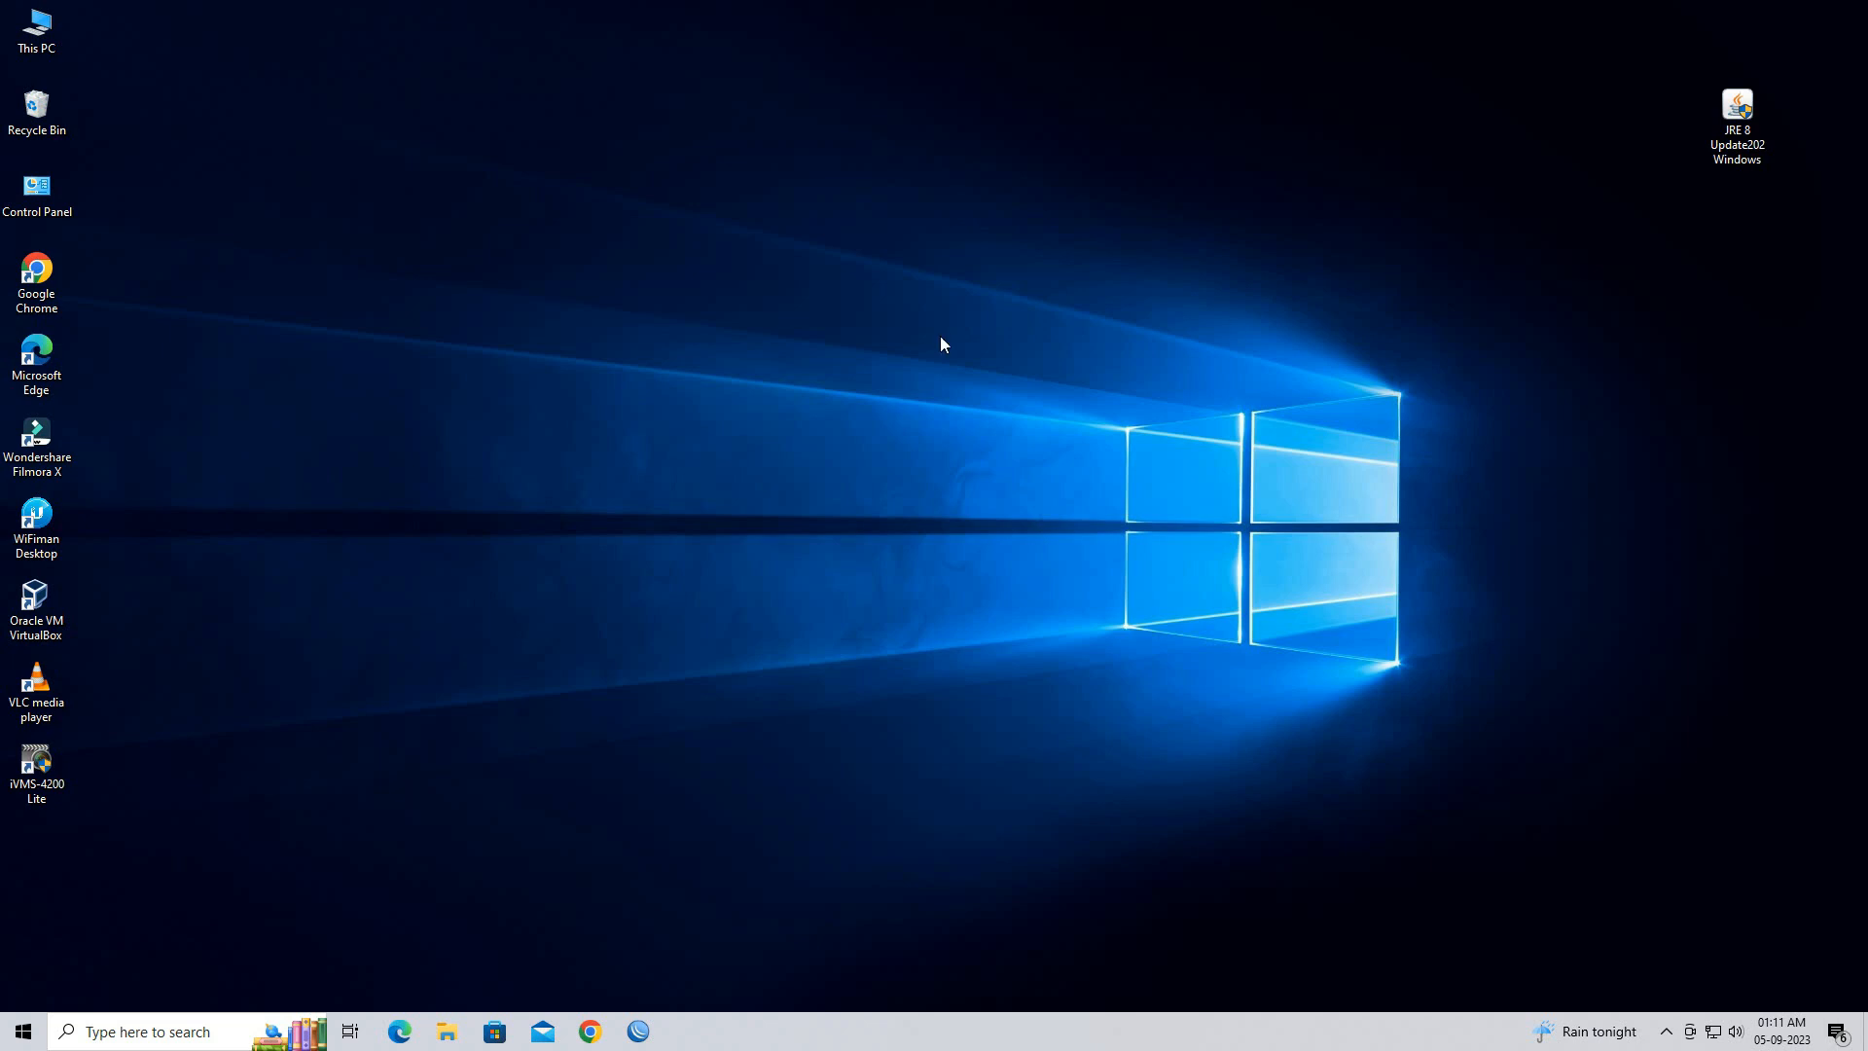
mouse_move(402, 338)
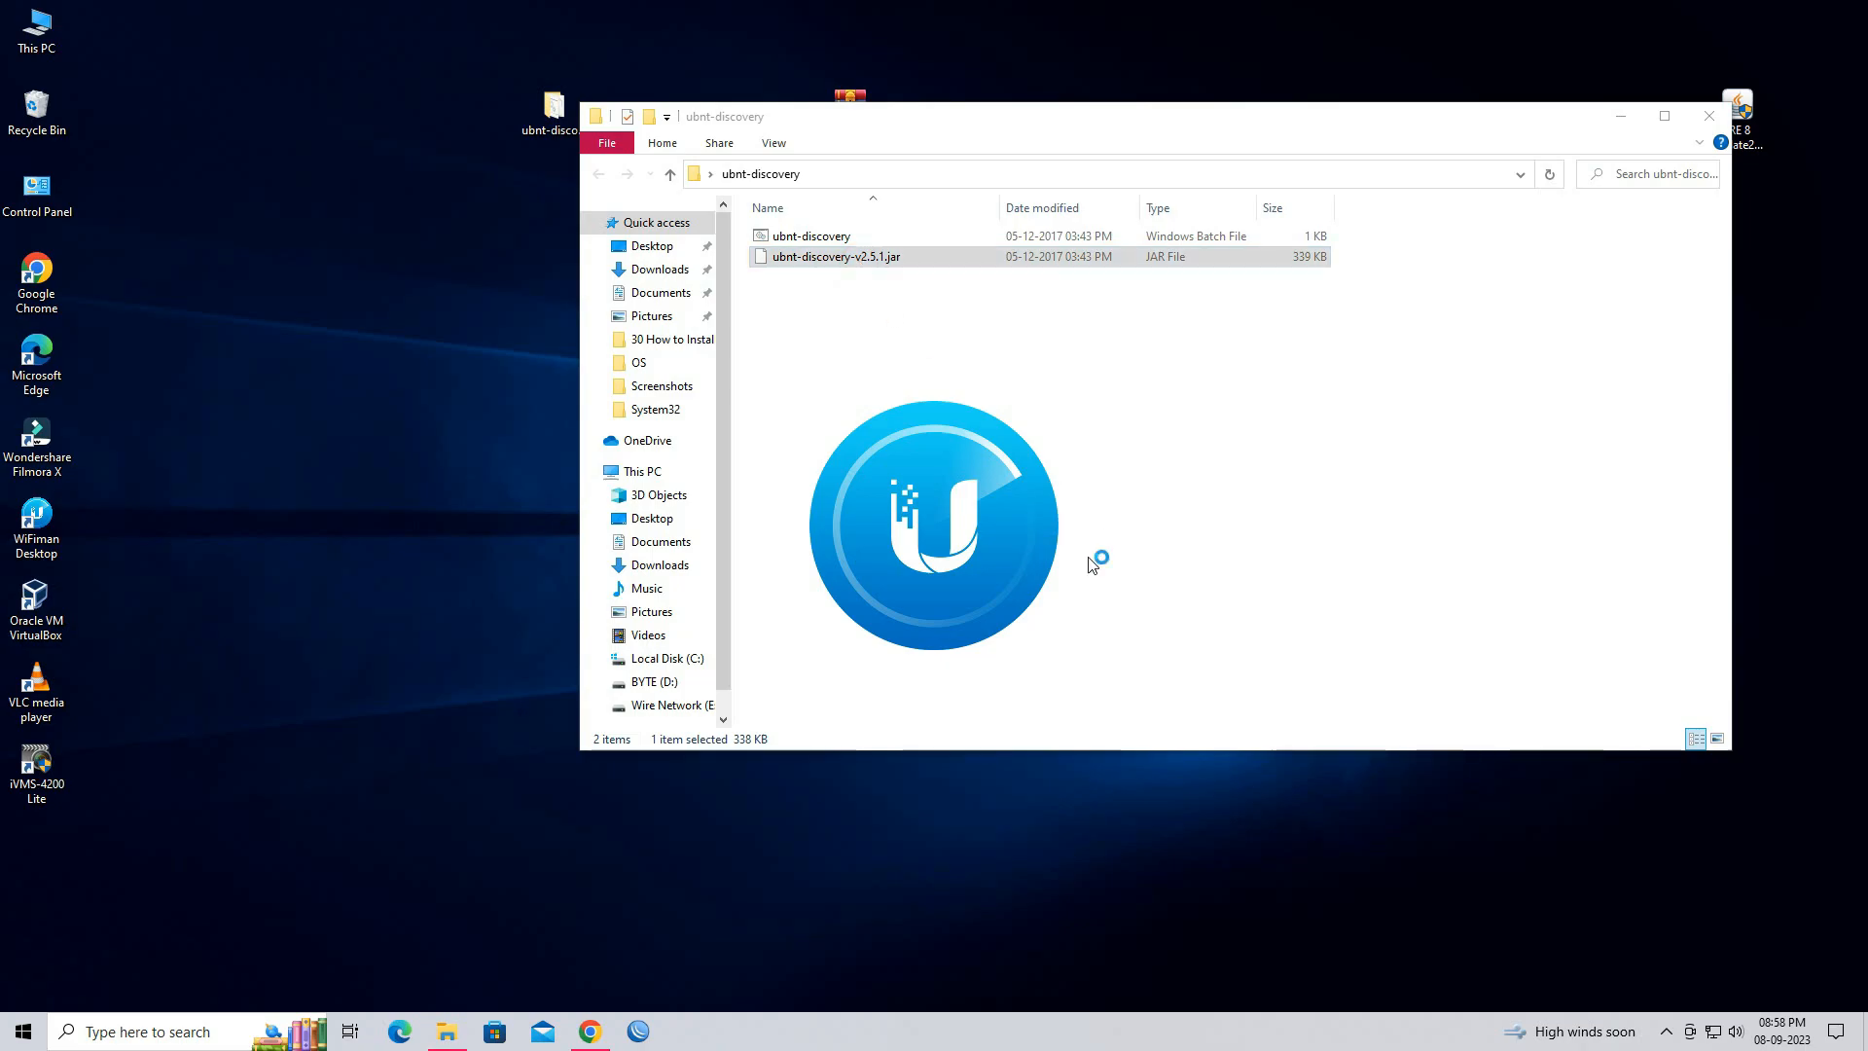
Launch the discovery tool JAR, then quit it and confirm the exit
double_click(841, 256)
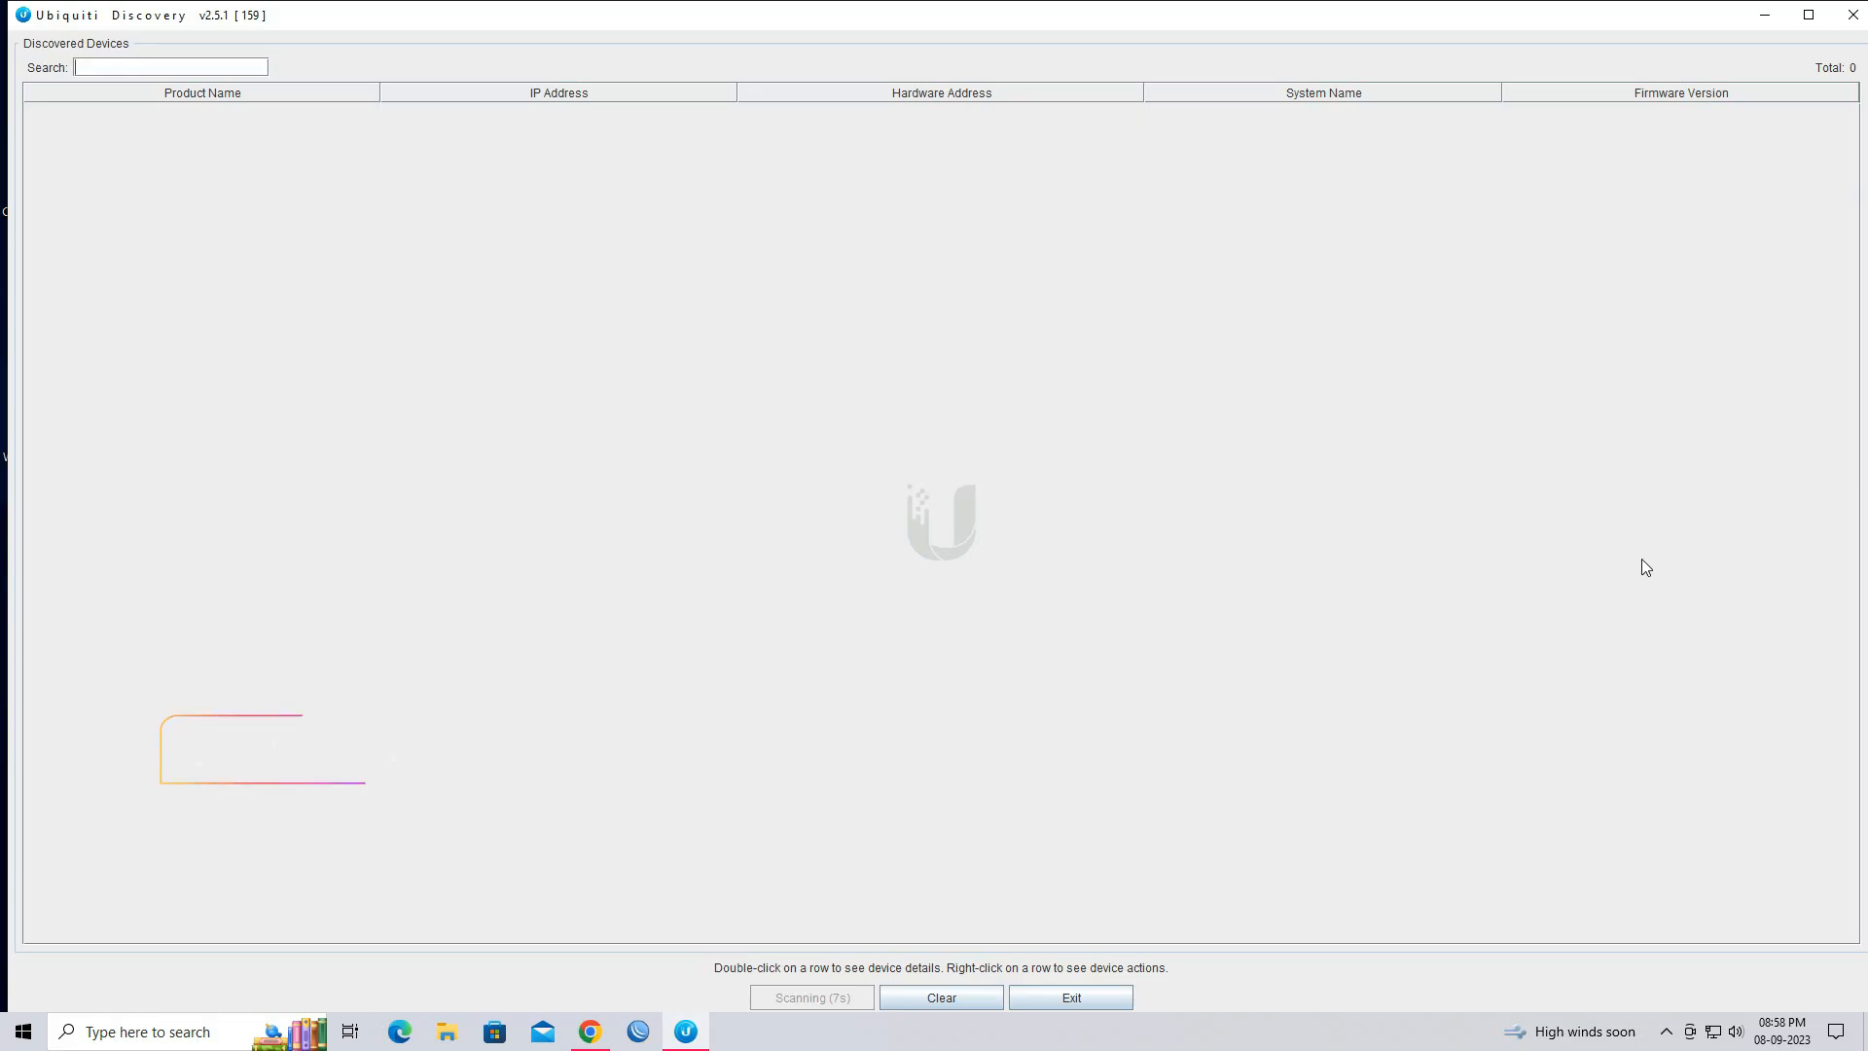
left_click(1851, 16)
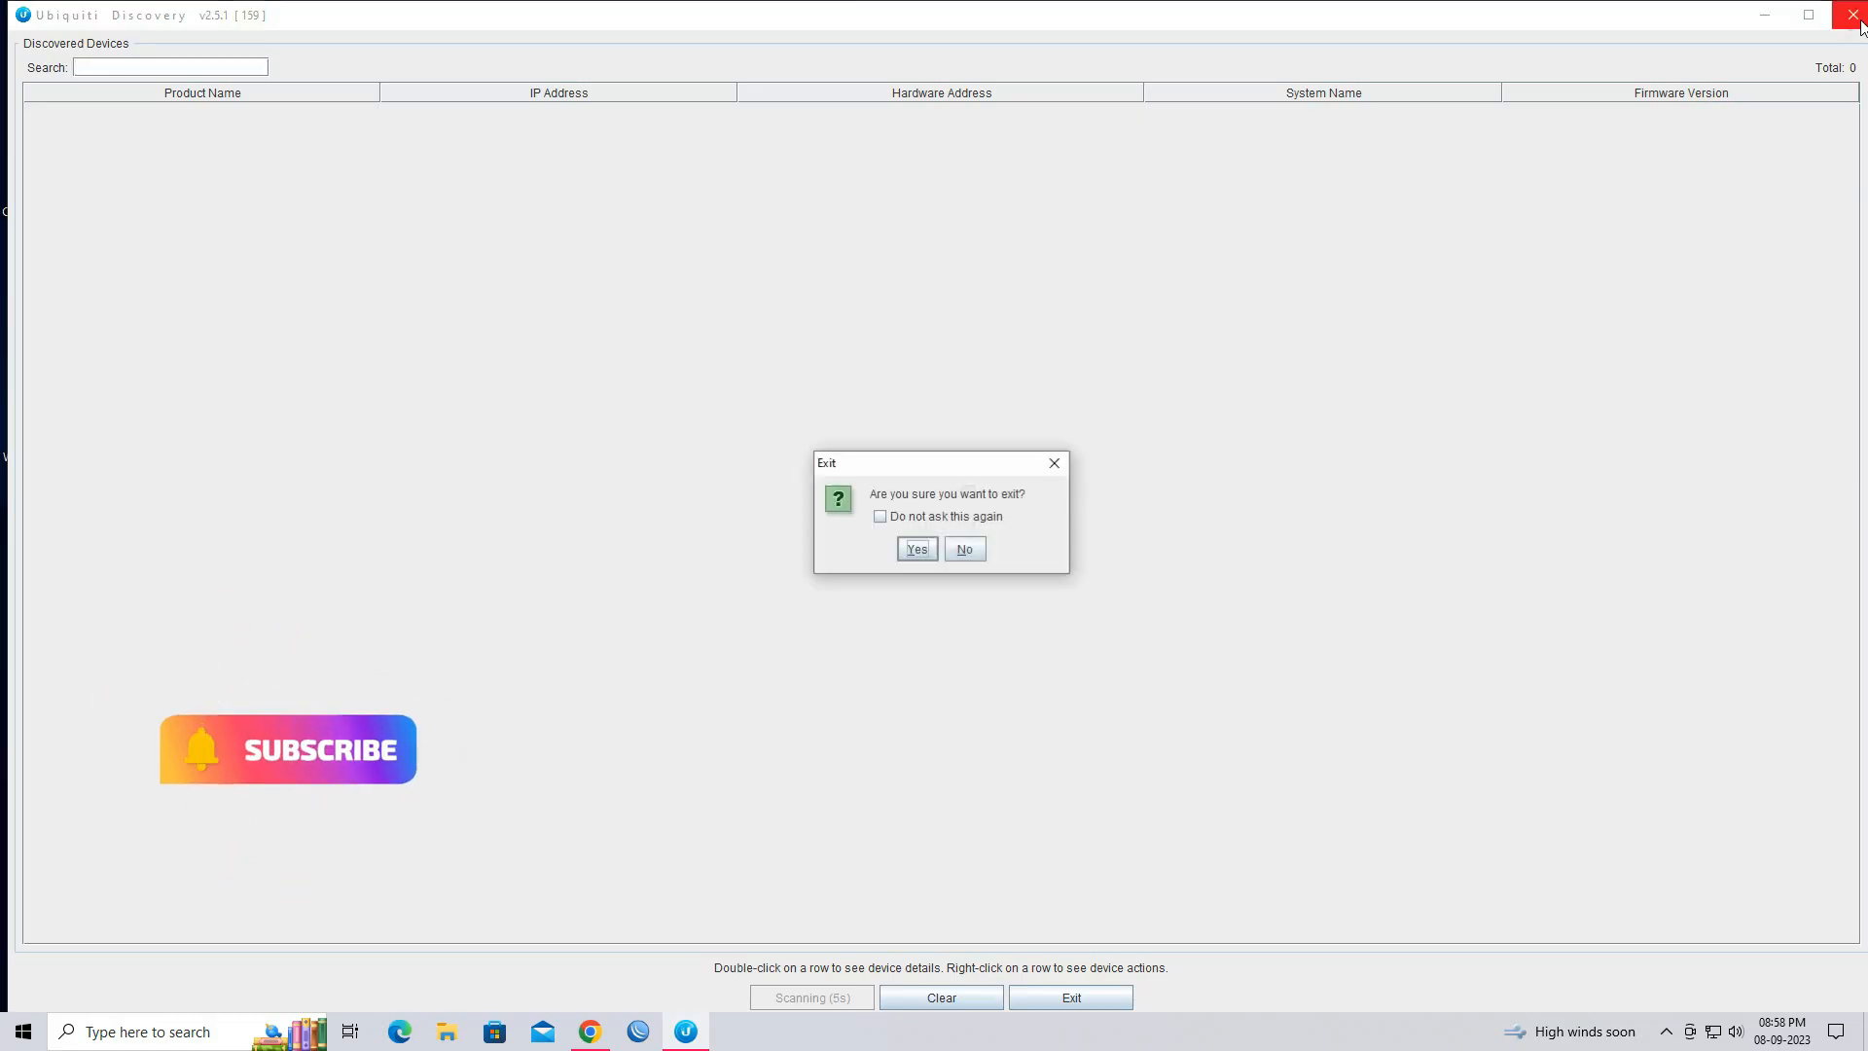
left_click(916, 548)
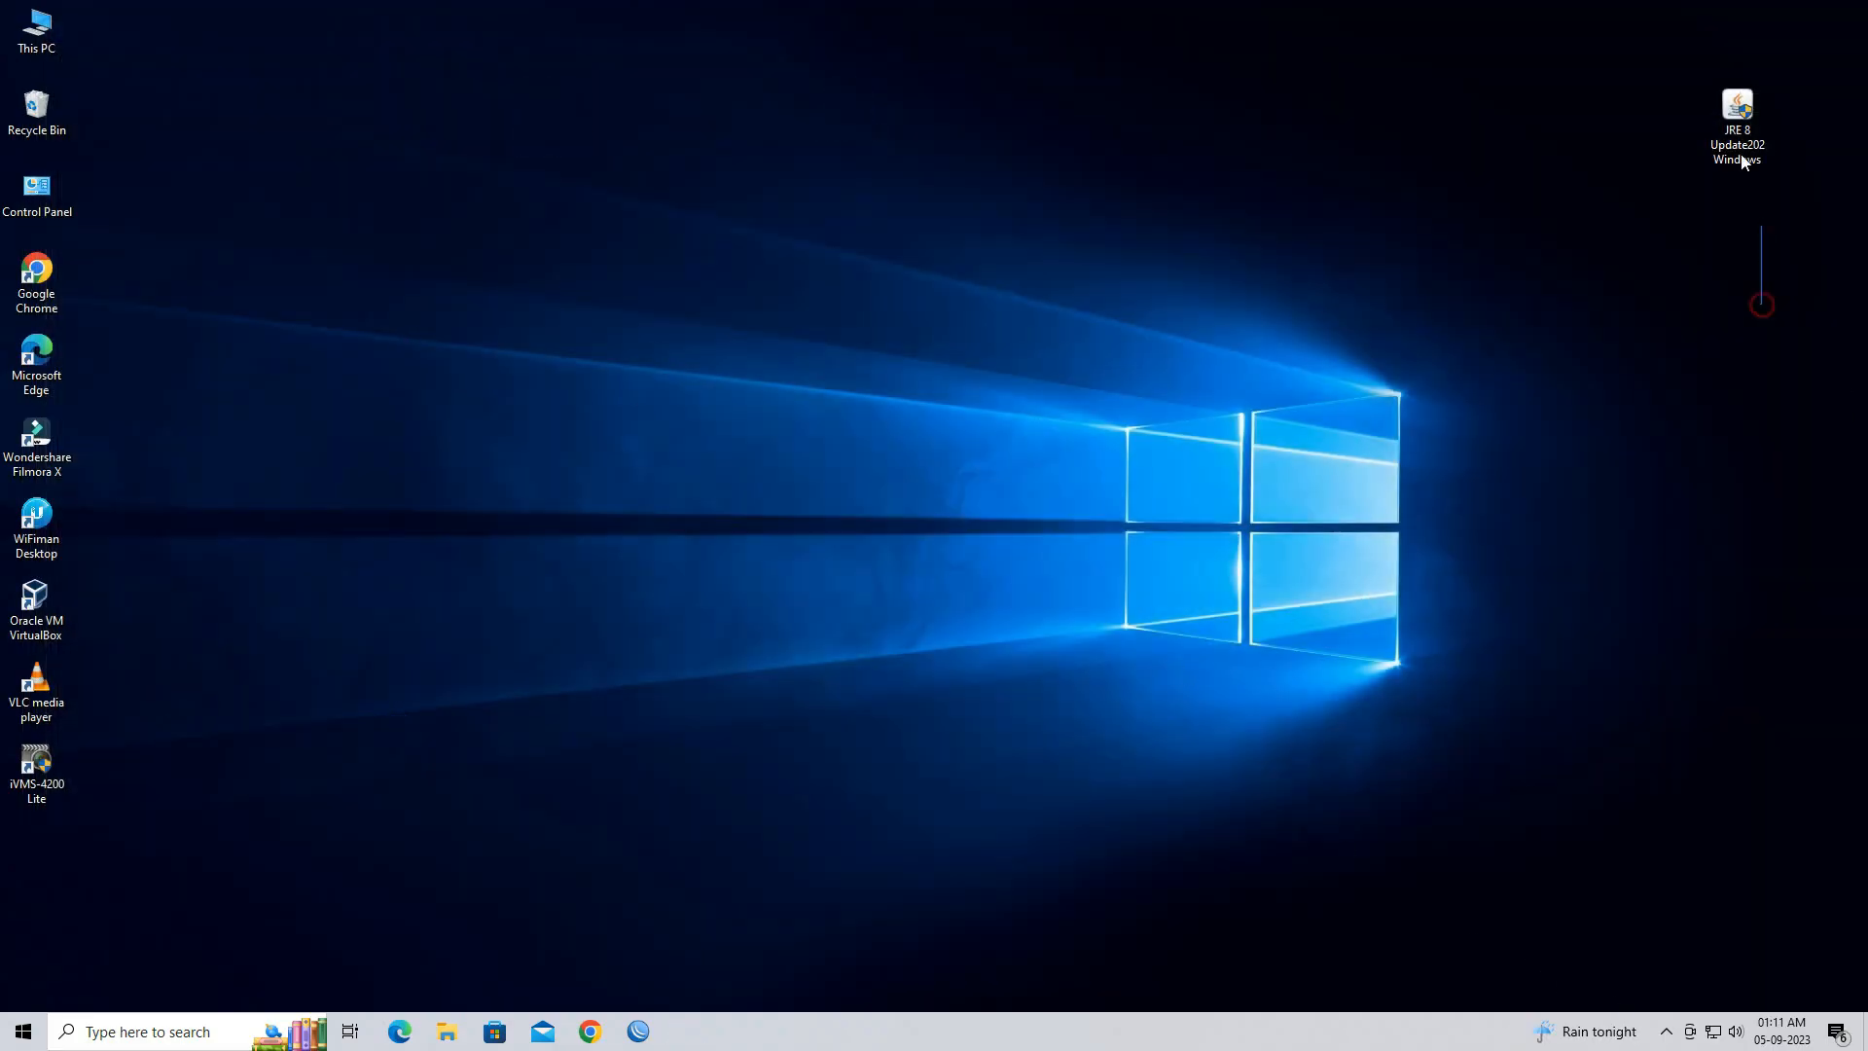
double_click(1737, 103)
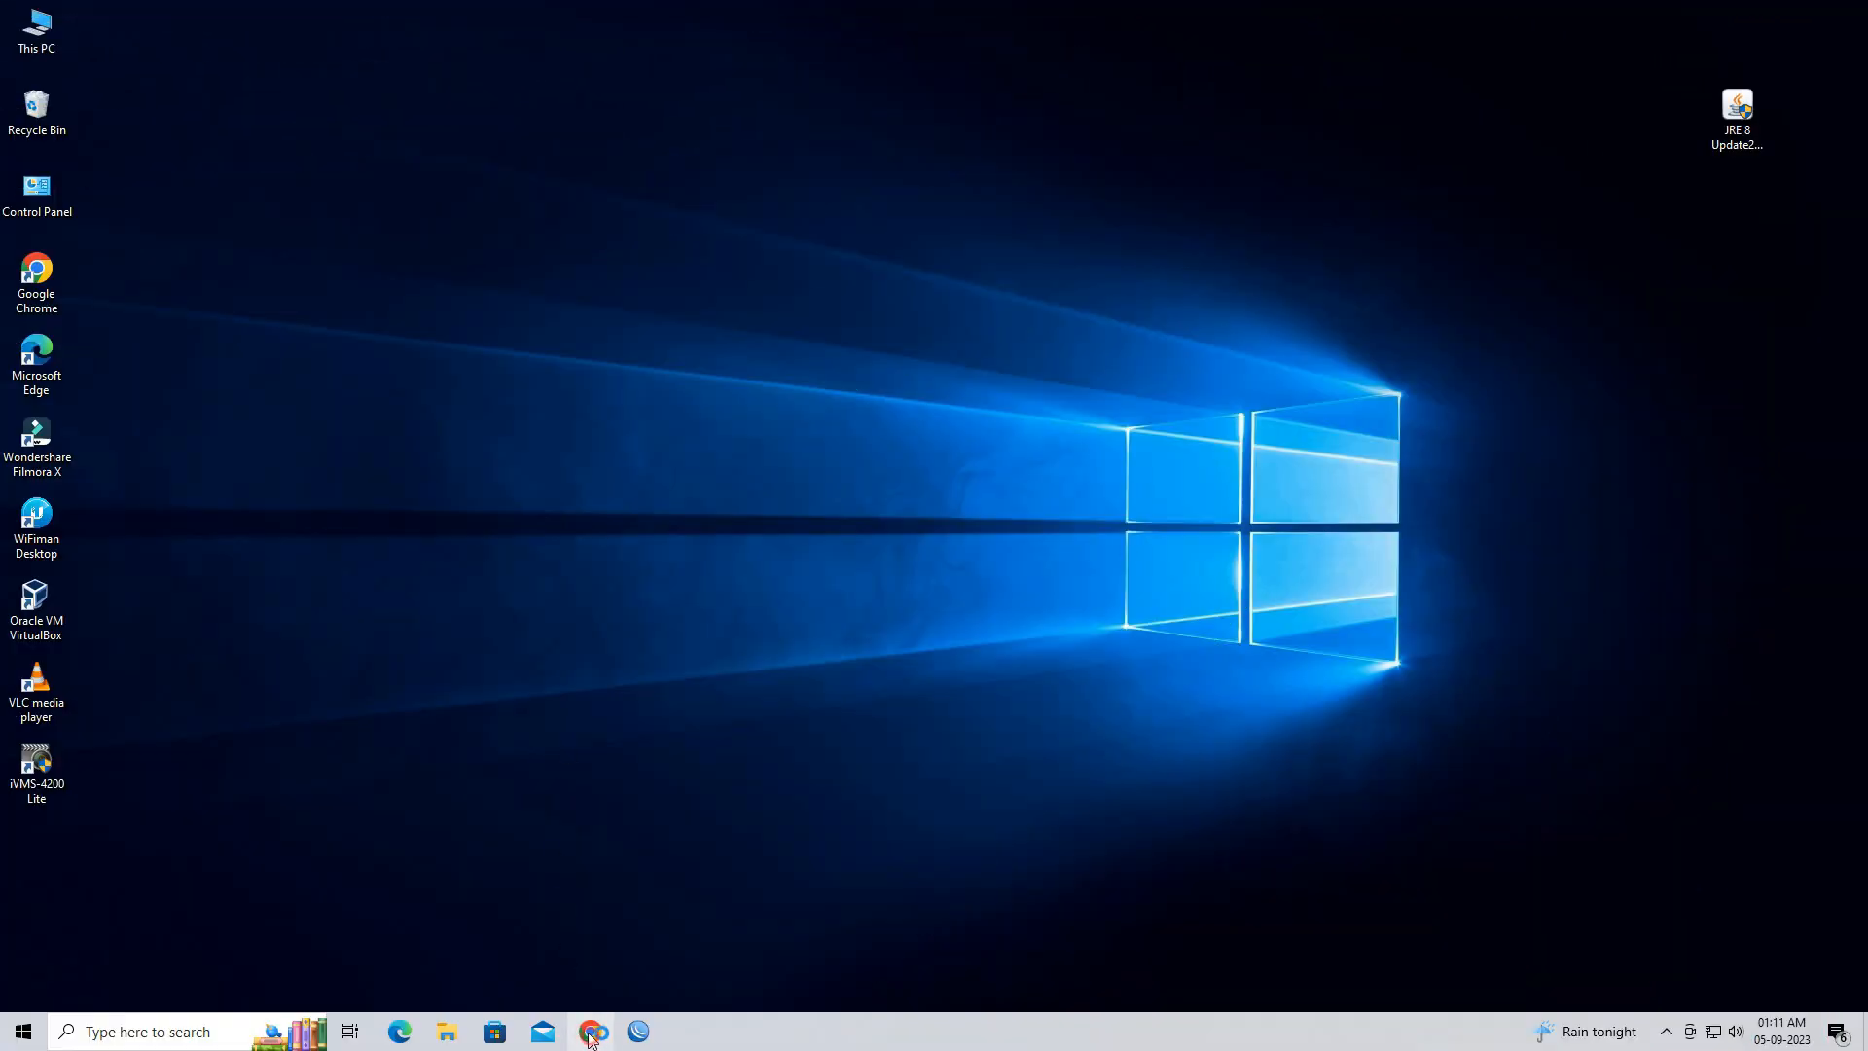
Search Google for 'ubnt device tool java' and open the Ubiquiti discovery tool result
left_click(590, 1030)
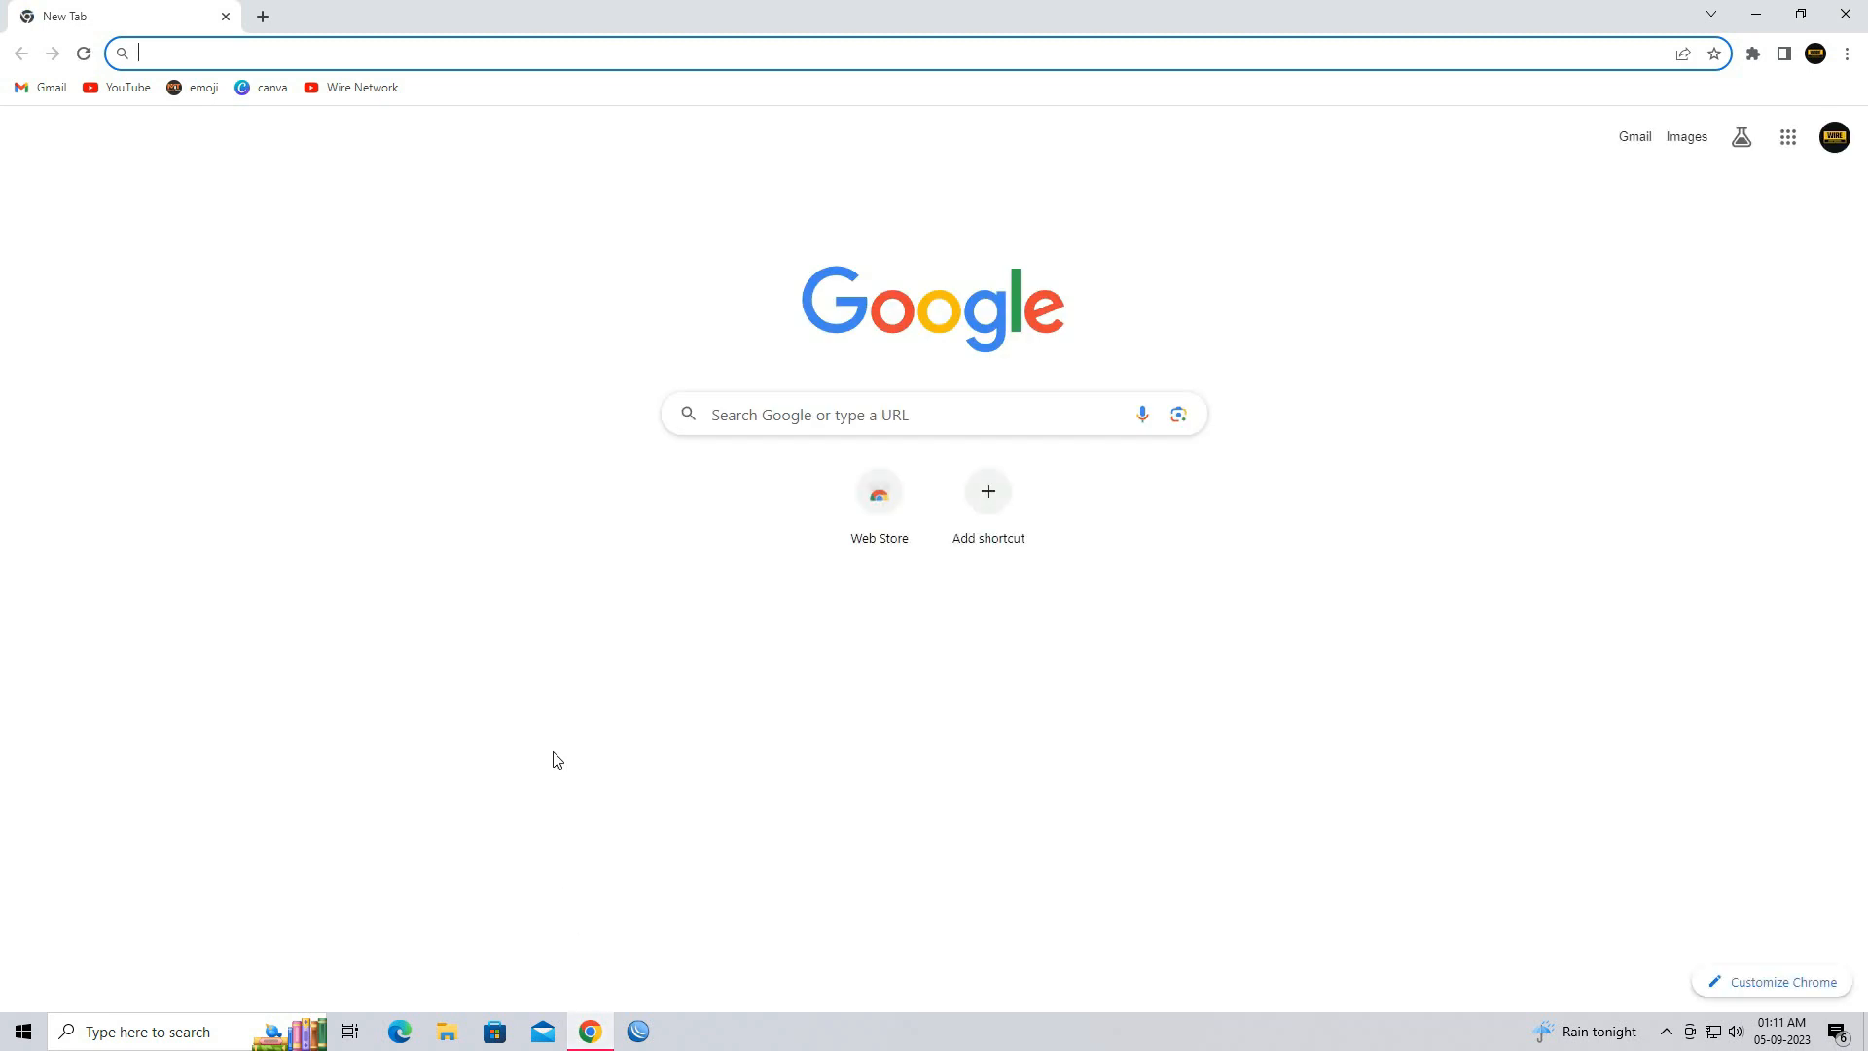
type("ubnt device tool java")
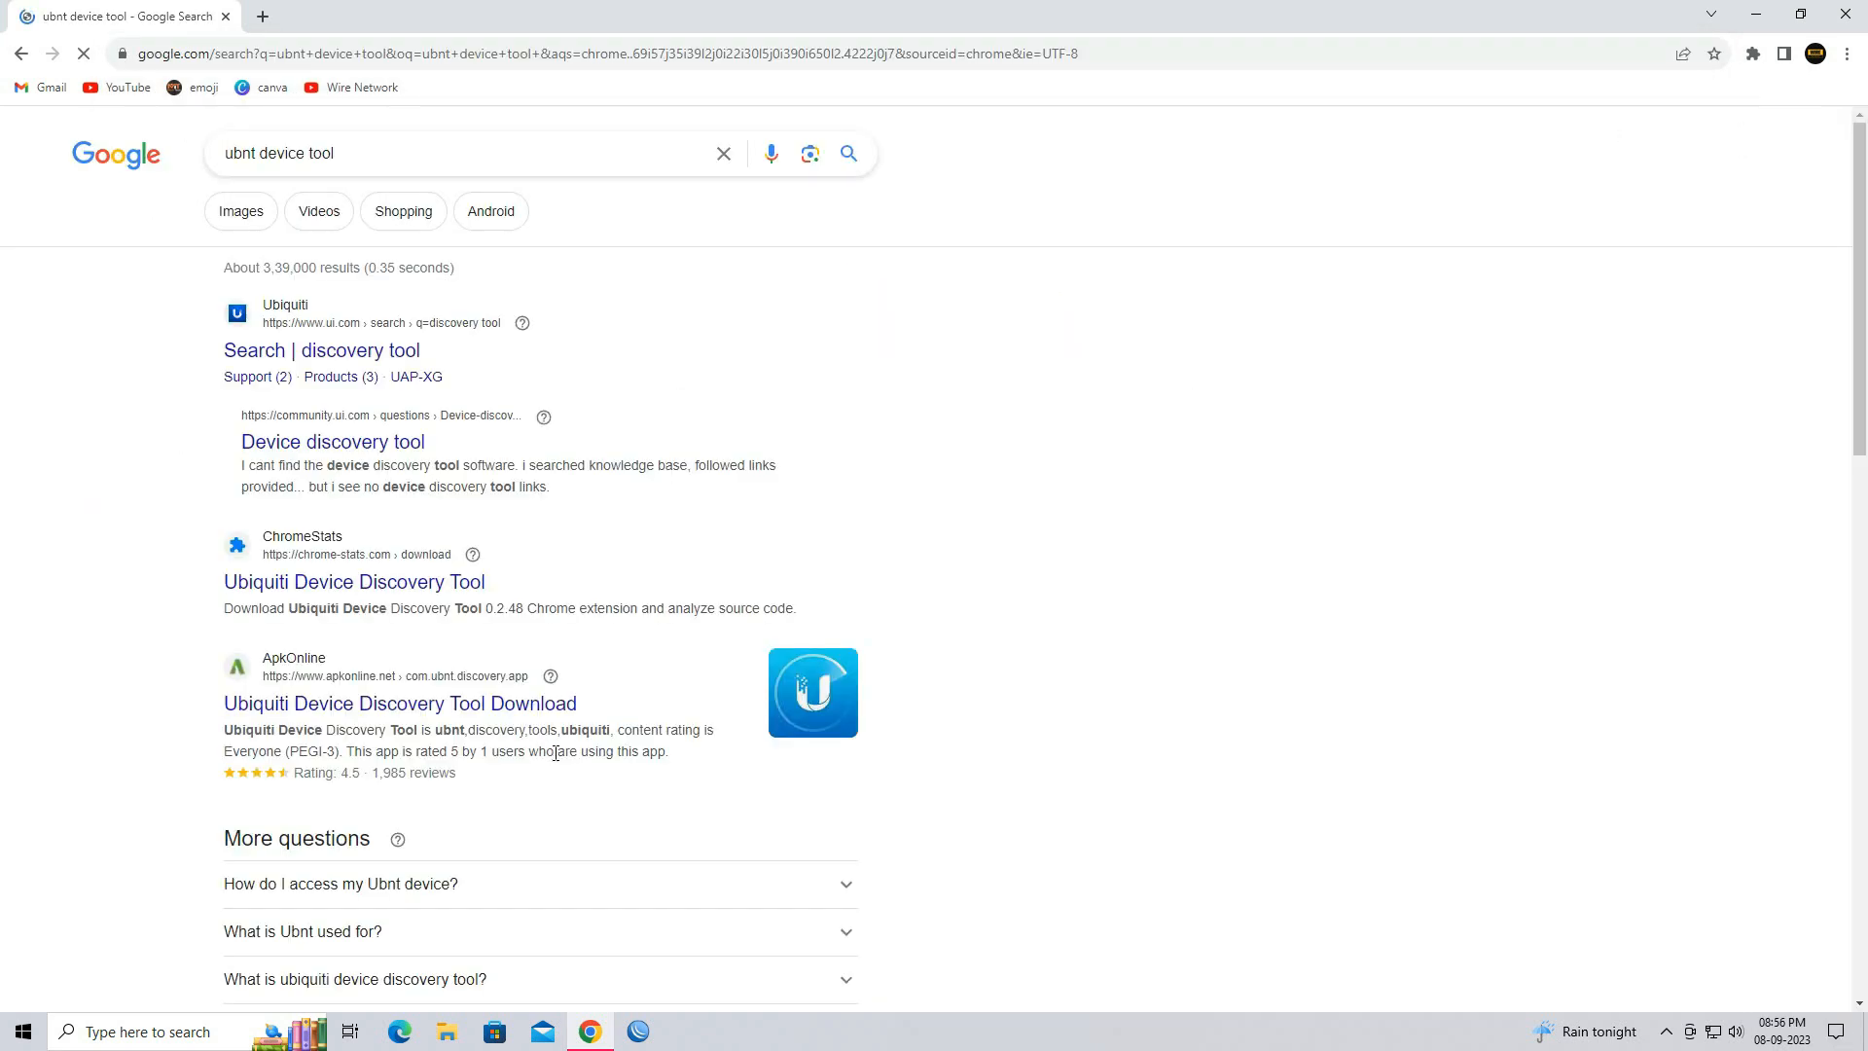
left_click(345, 151)
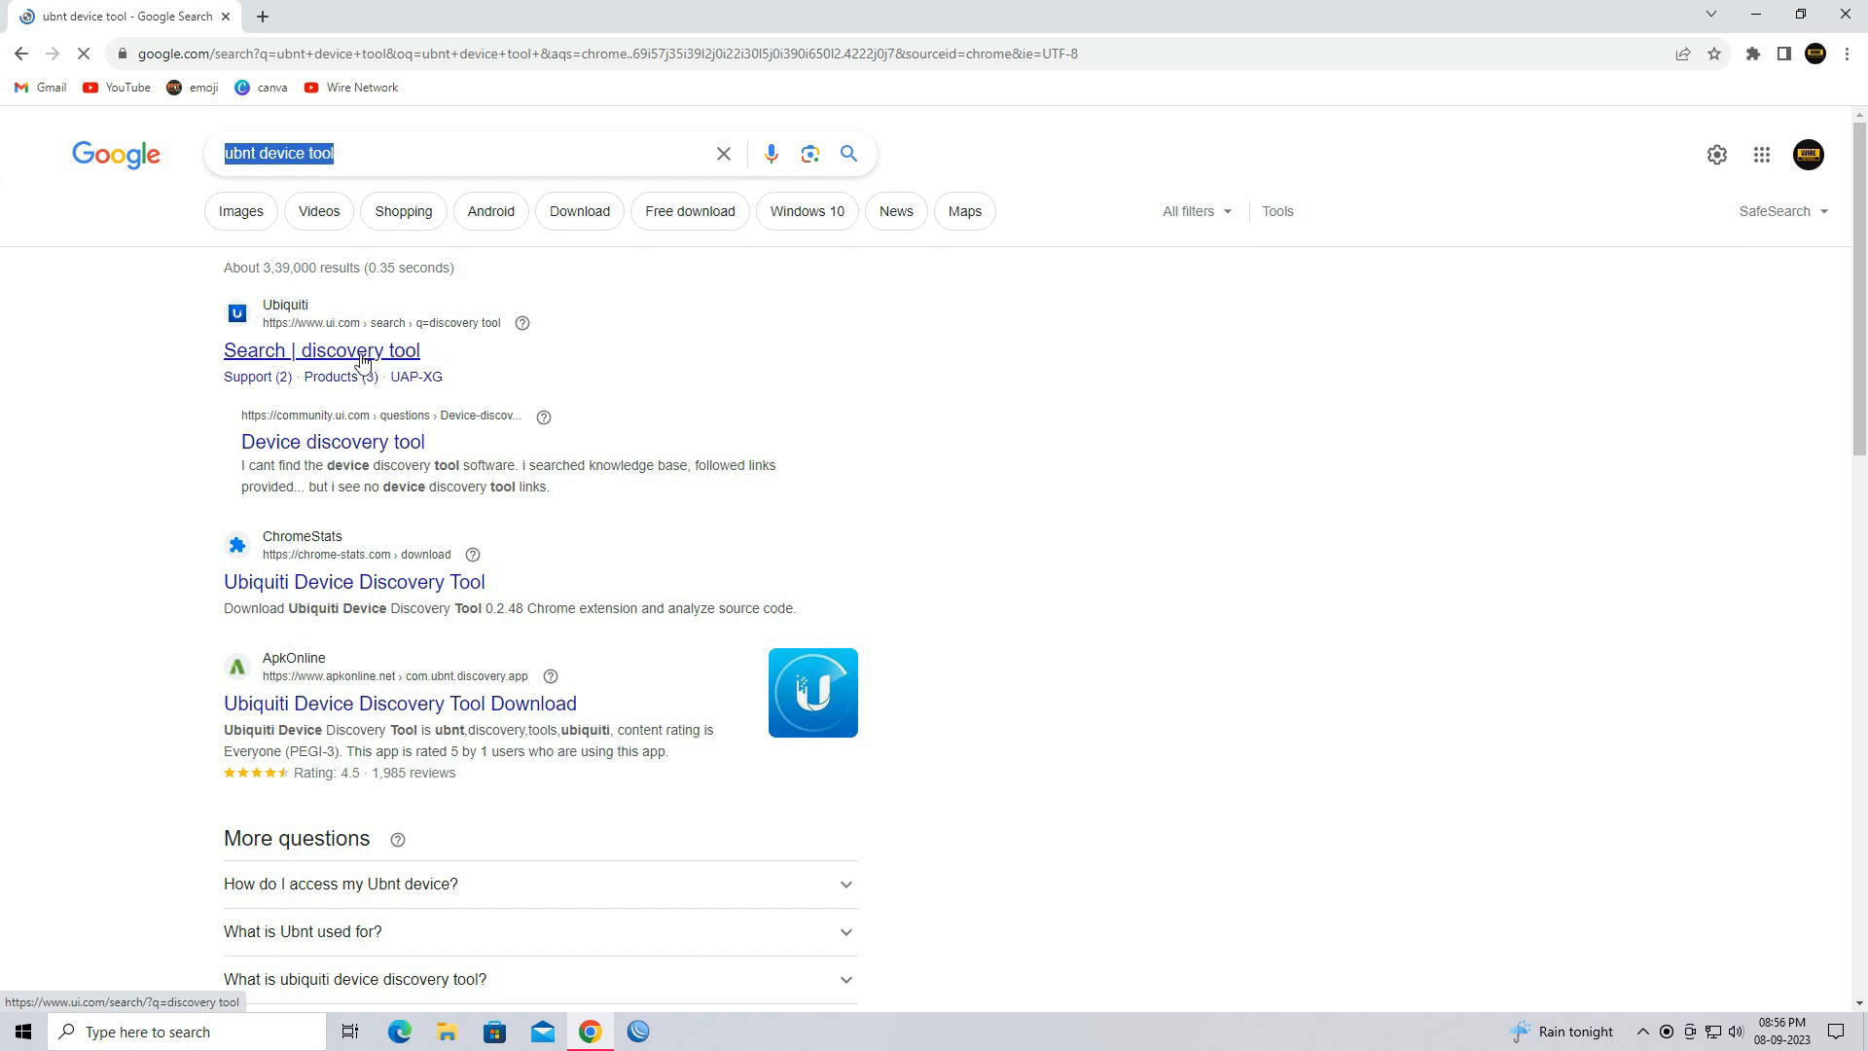
left_click(321, 350)
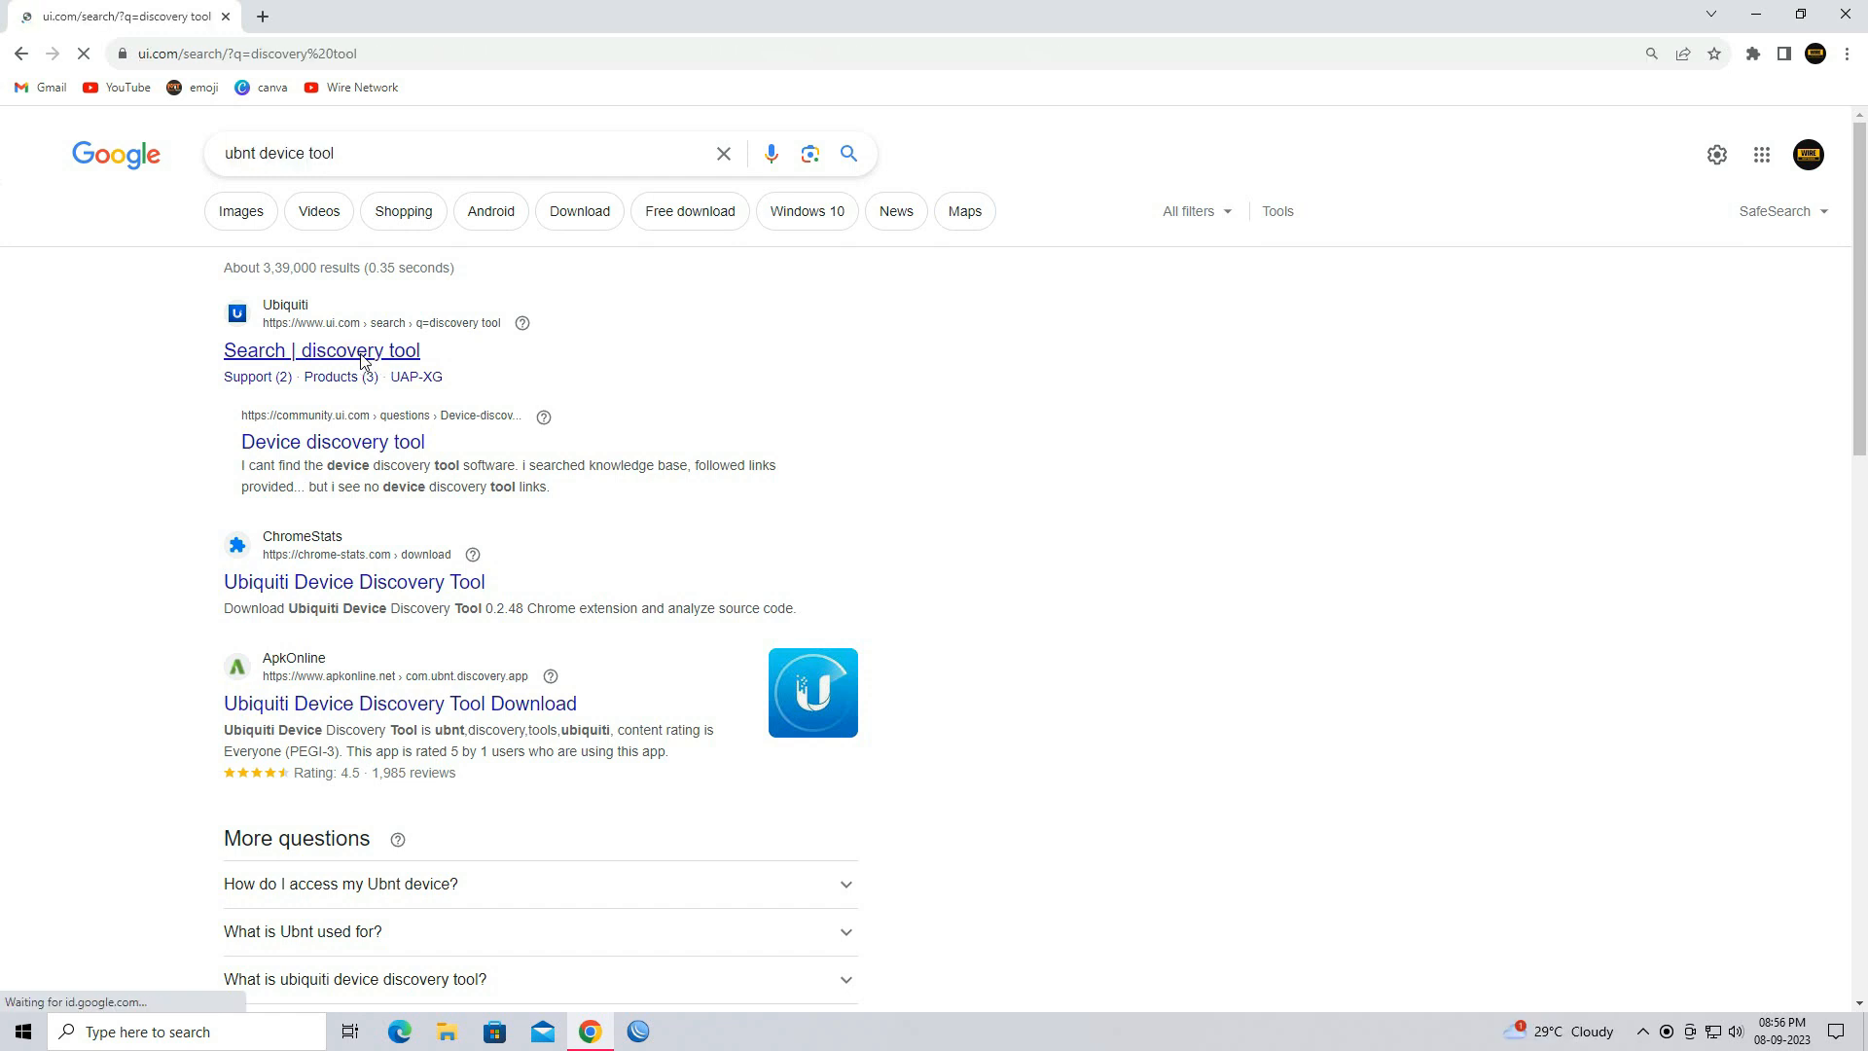
Download the Java all-platforms discovery tool (ubnt-discovery.zip) and show it in Downloads
left_click(321, 350)
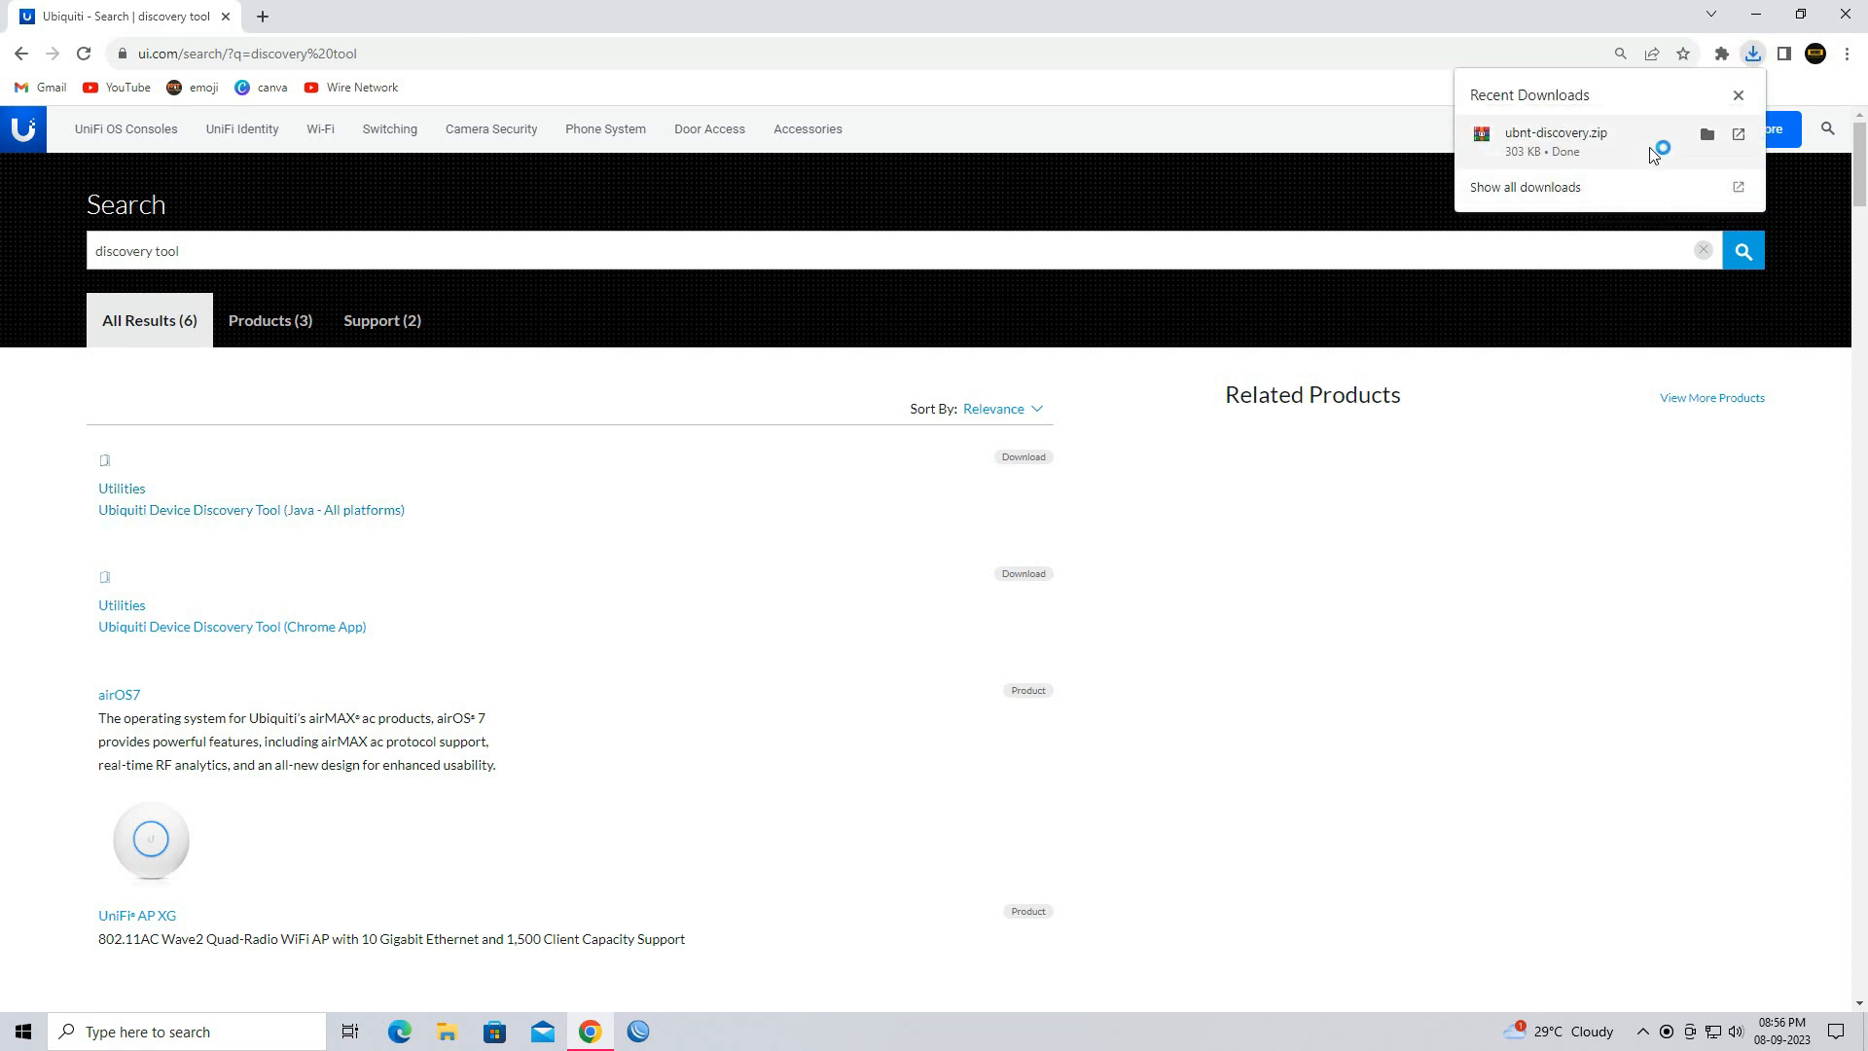
left_click(1704, 134)
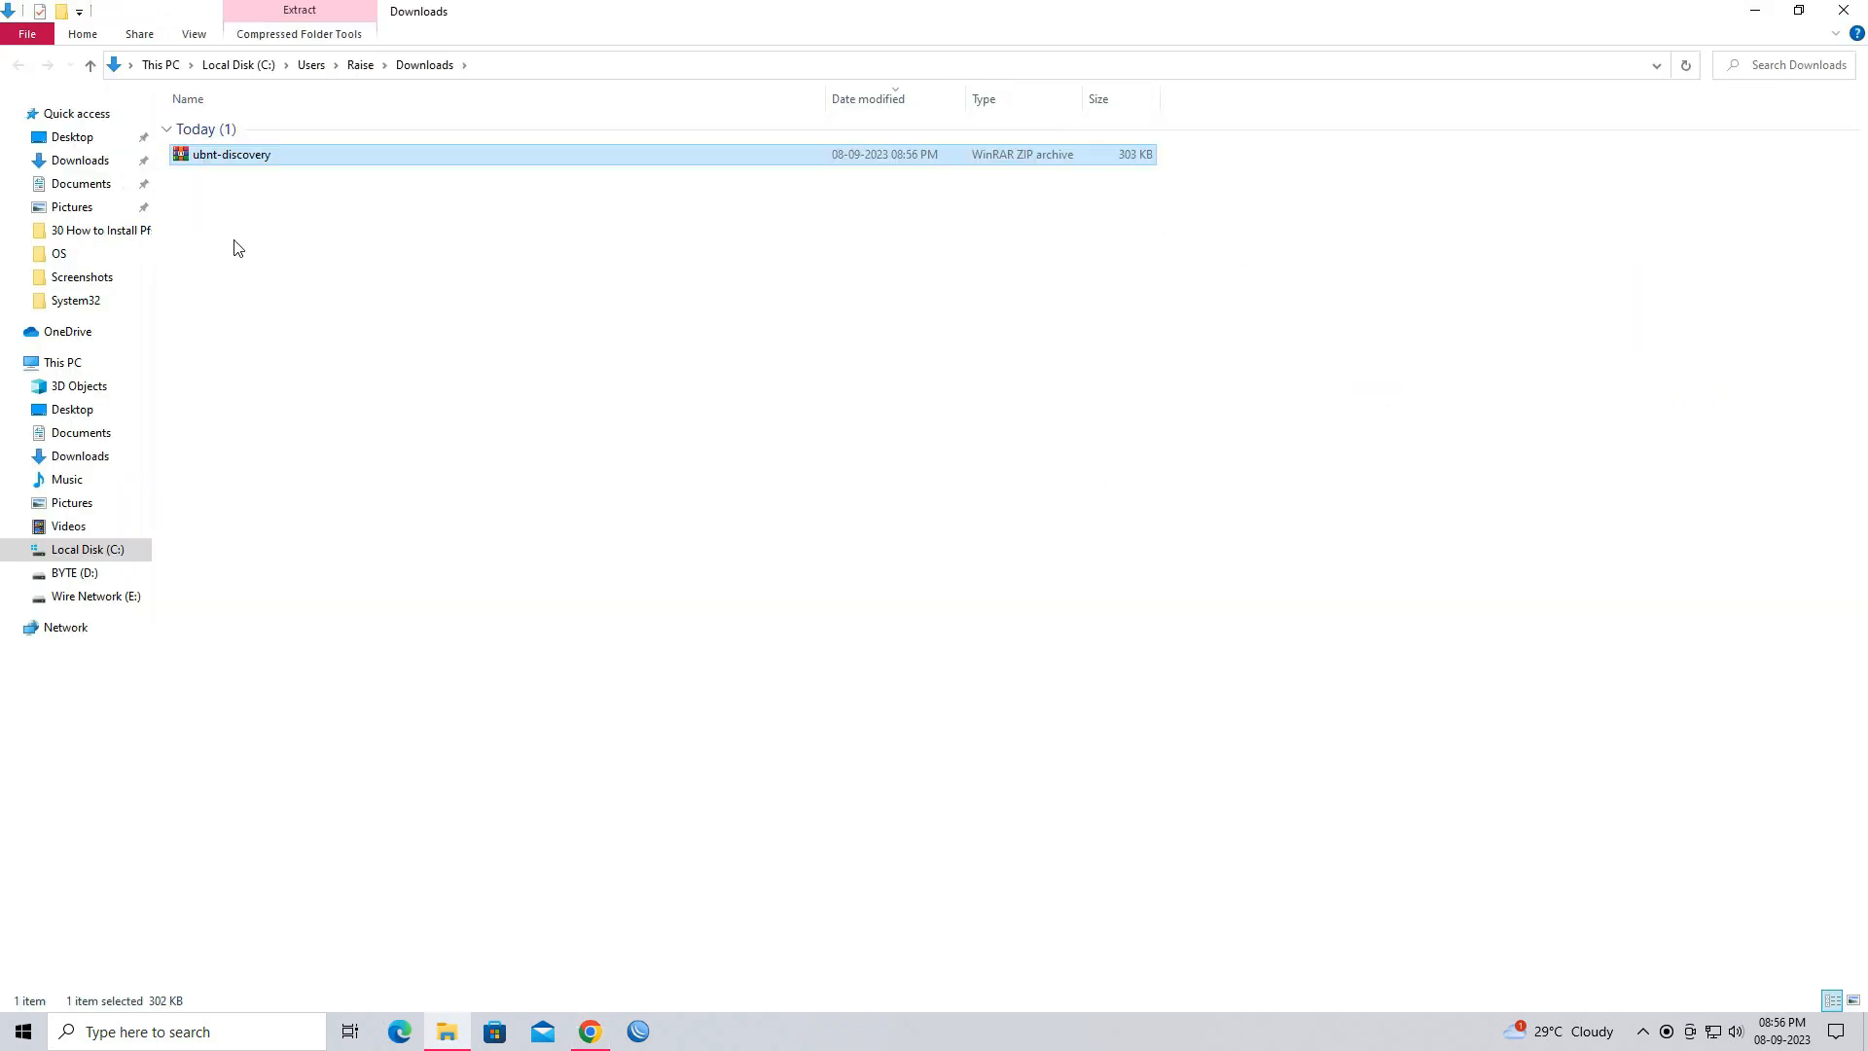
Copy ubnt-discovery.zip to the desktop, extract it there, and open the ubnt-discovery folder
right_click(231, 155)
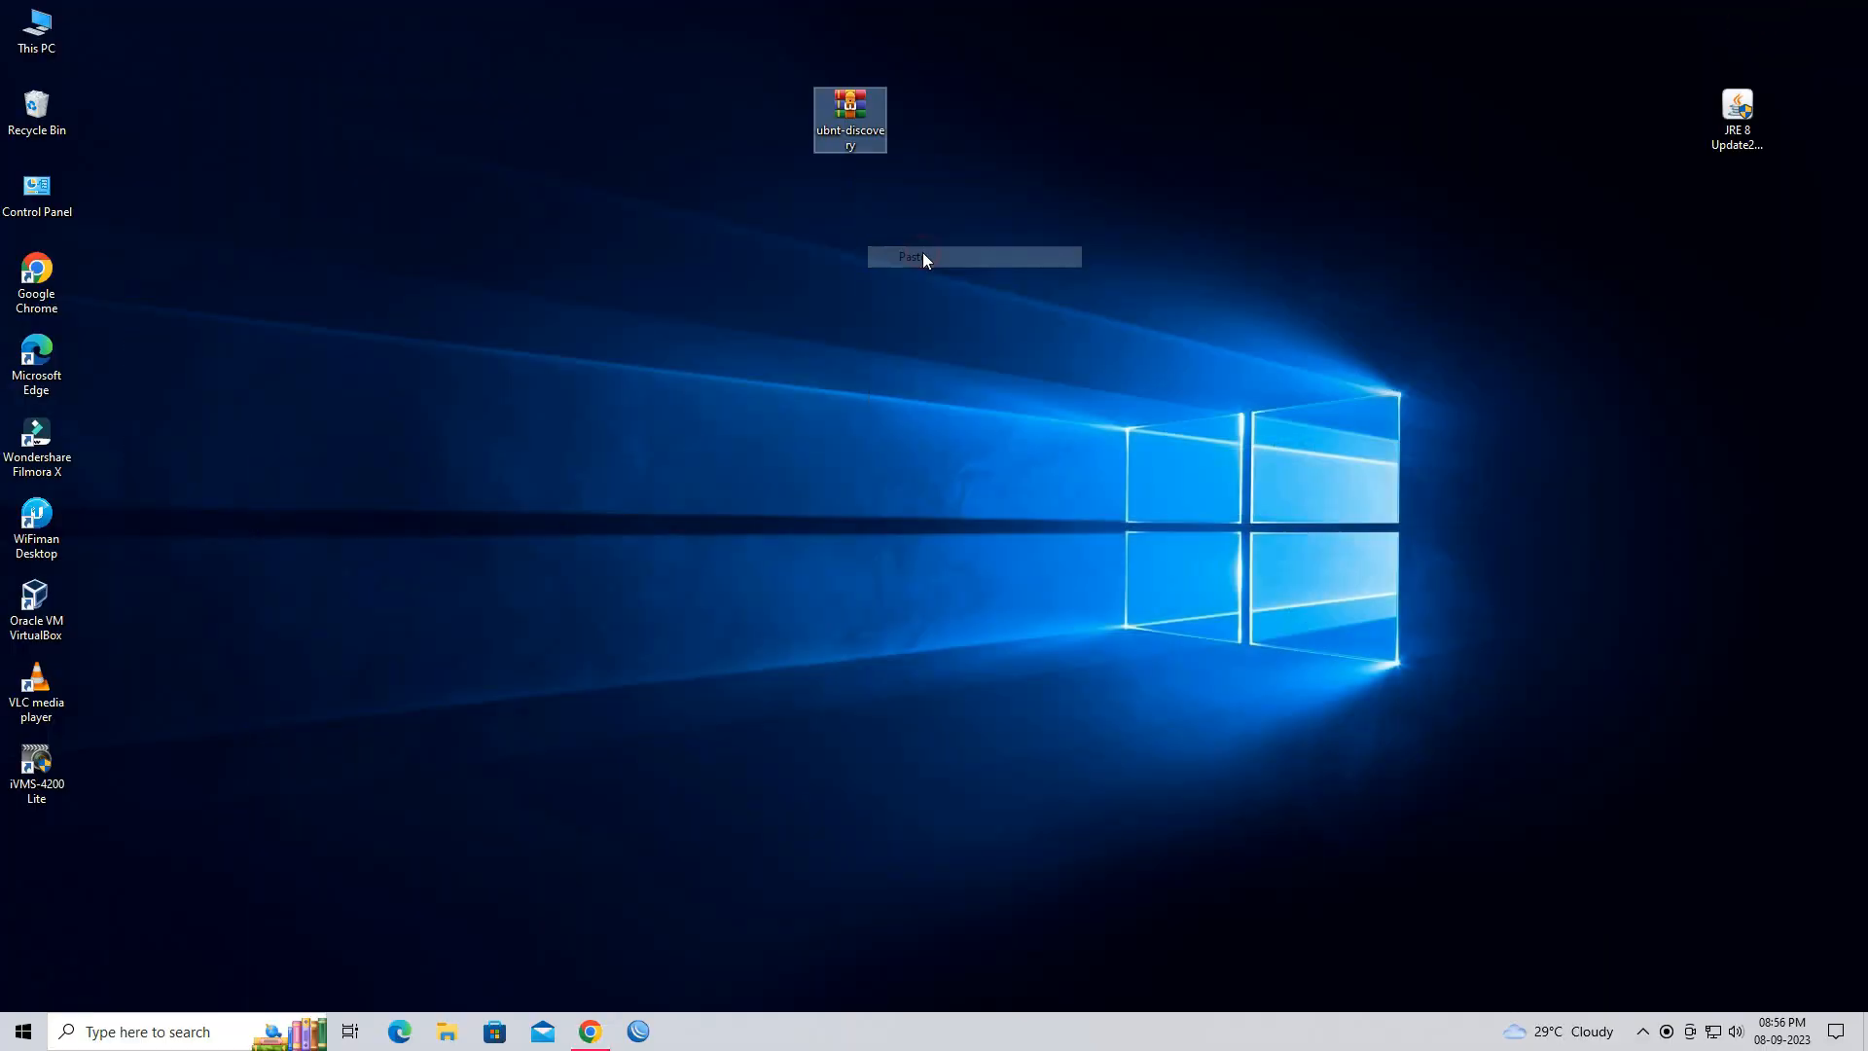
right_click(850, 118)
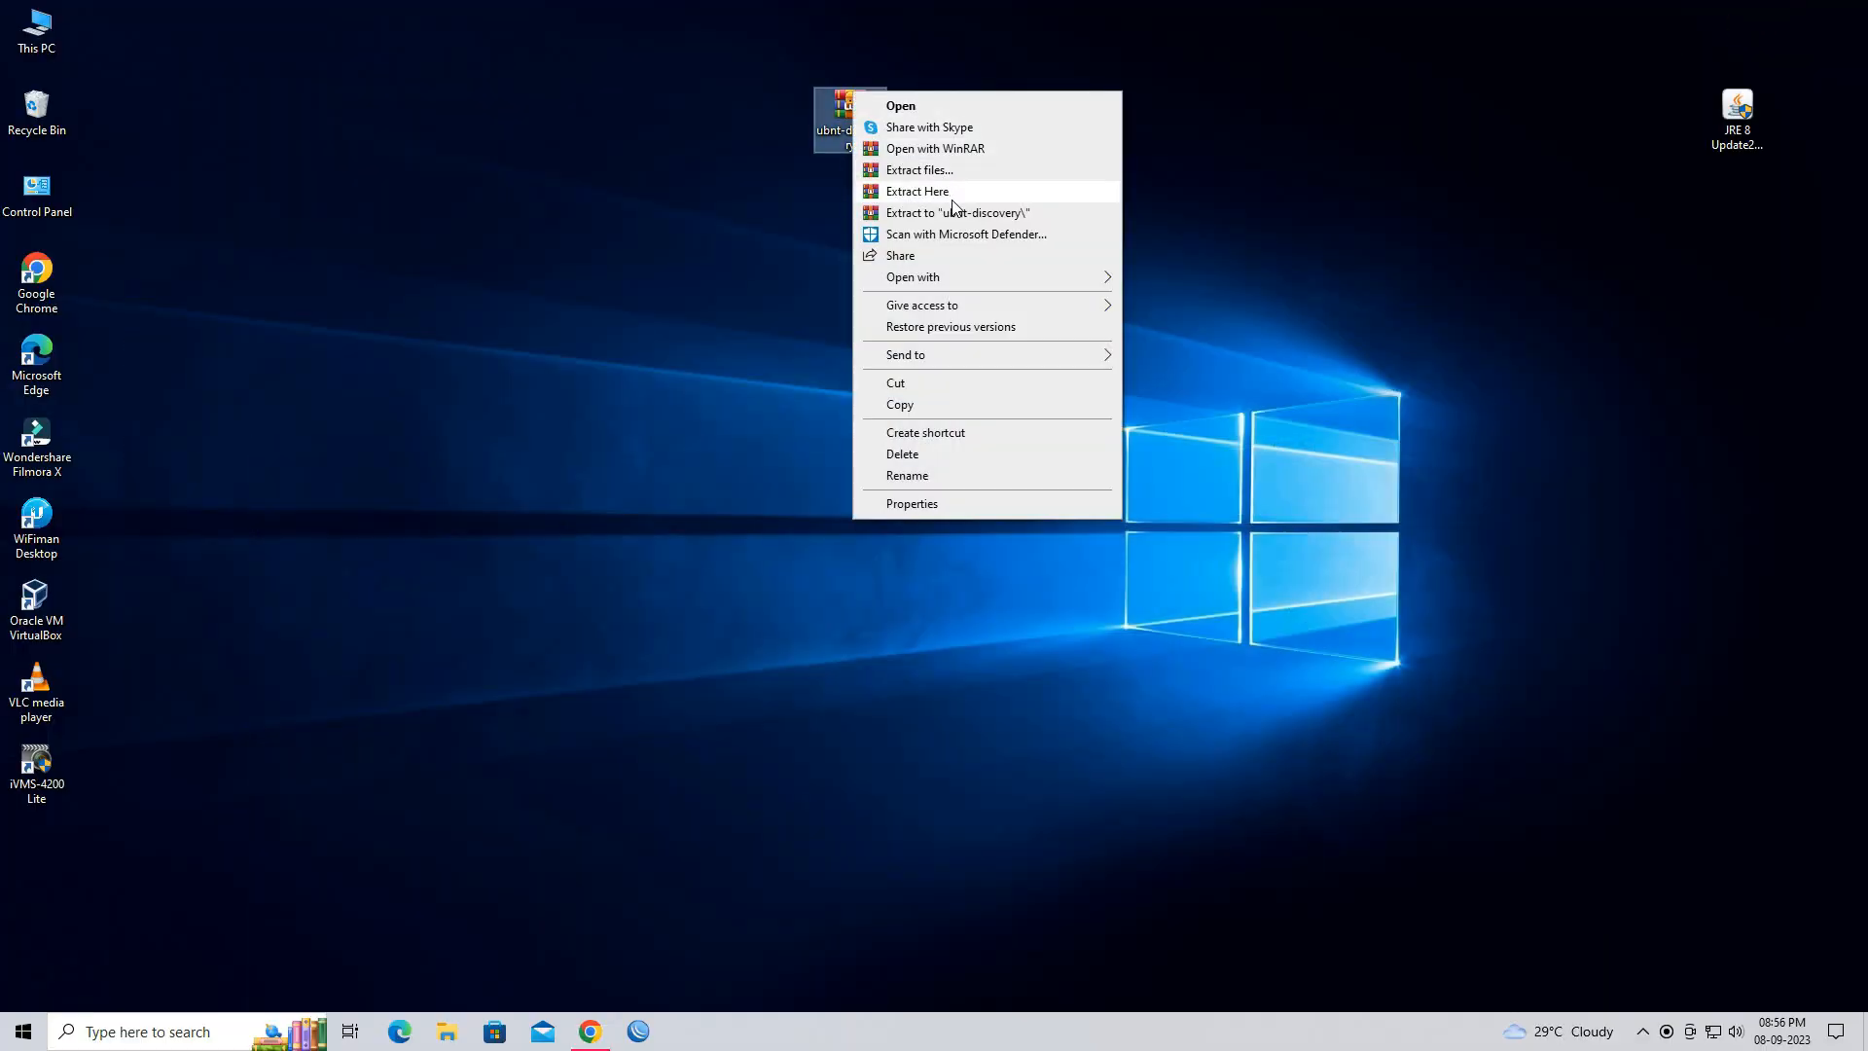
left_click(916, 190)
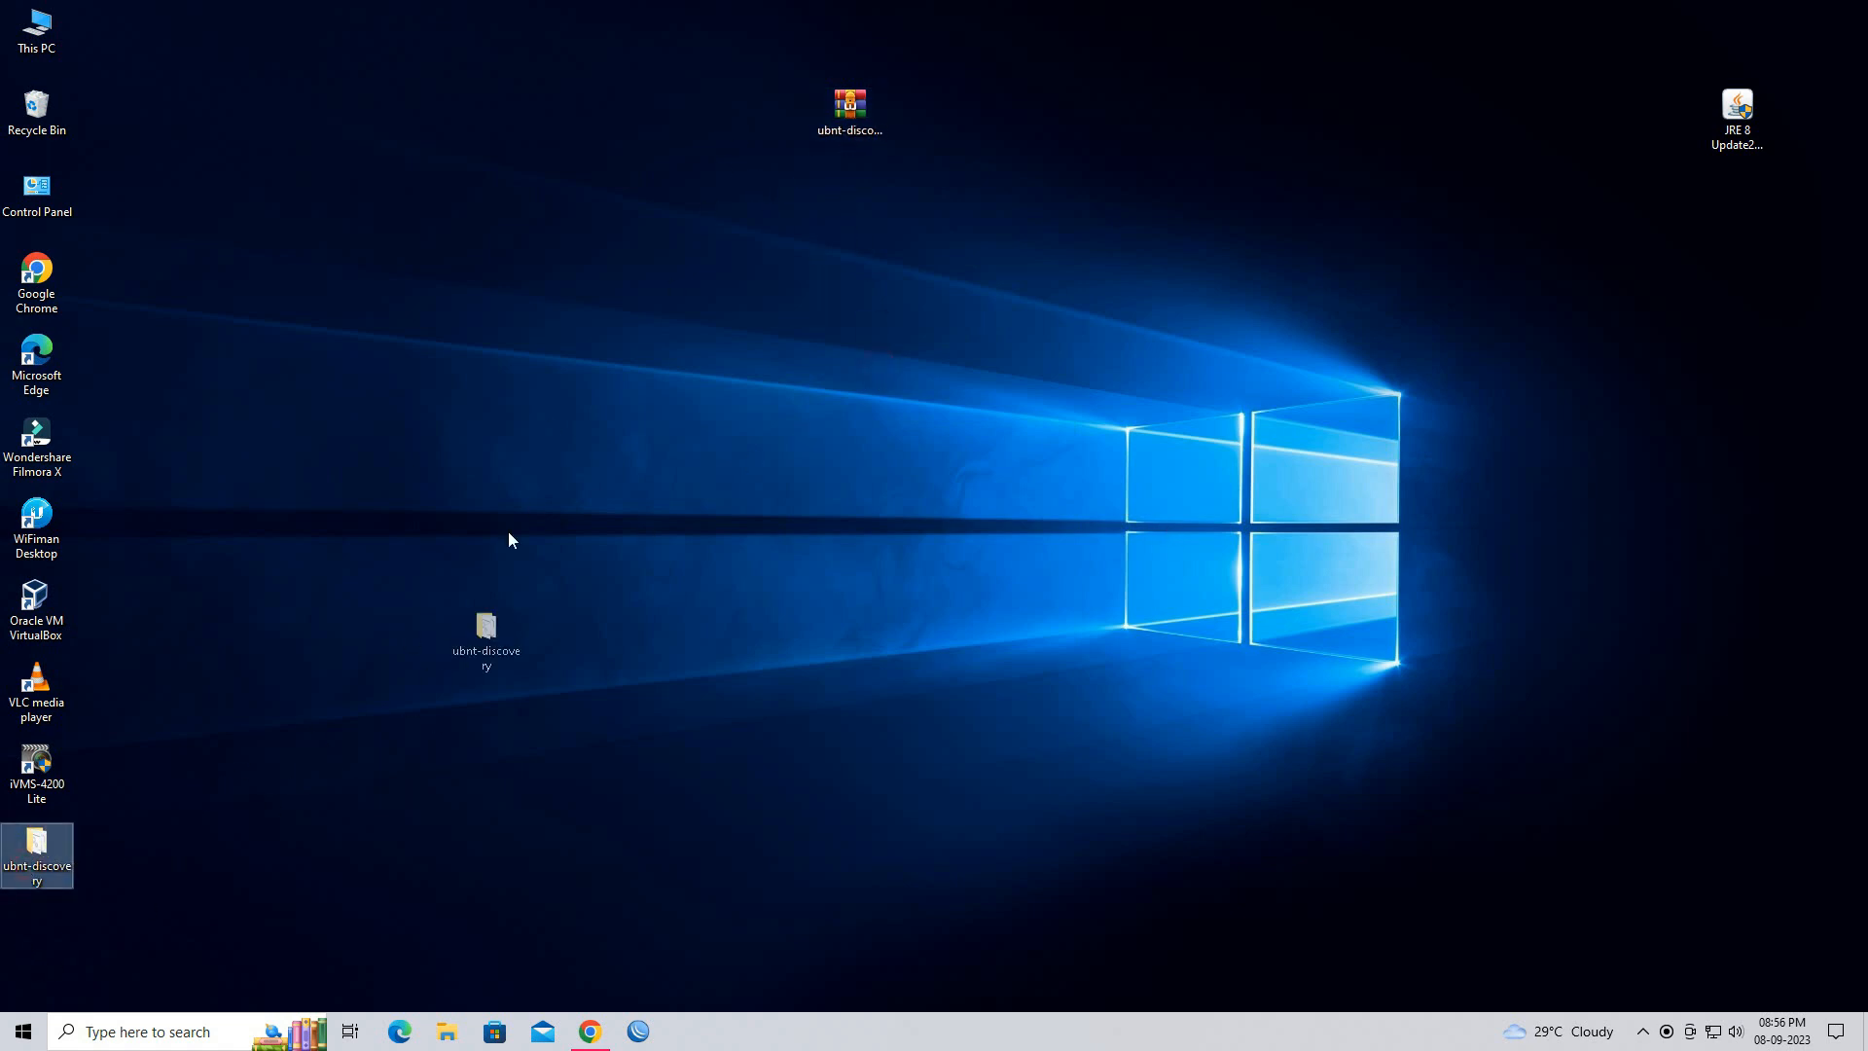
double_click(484, 626)
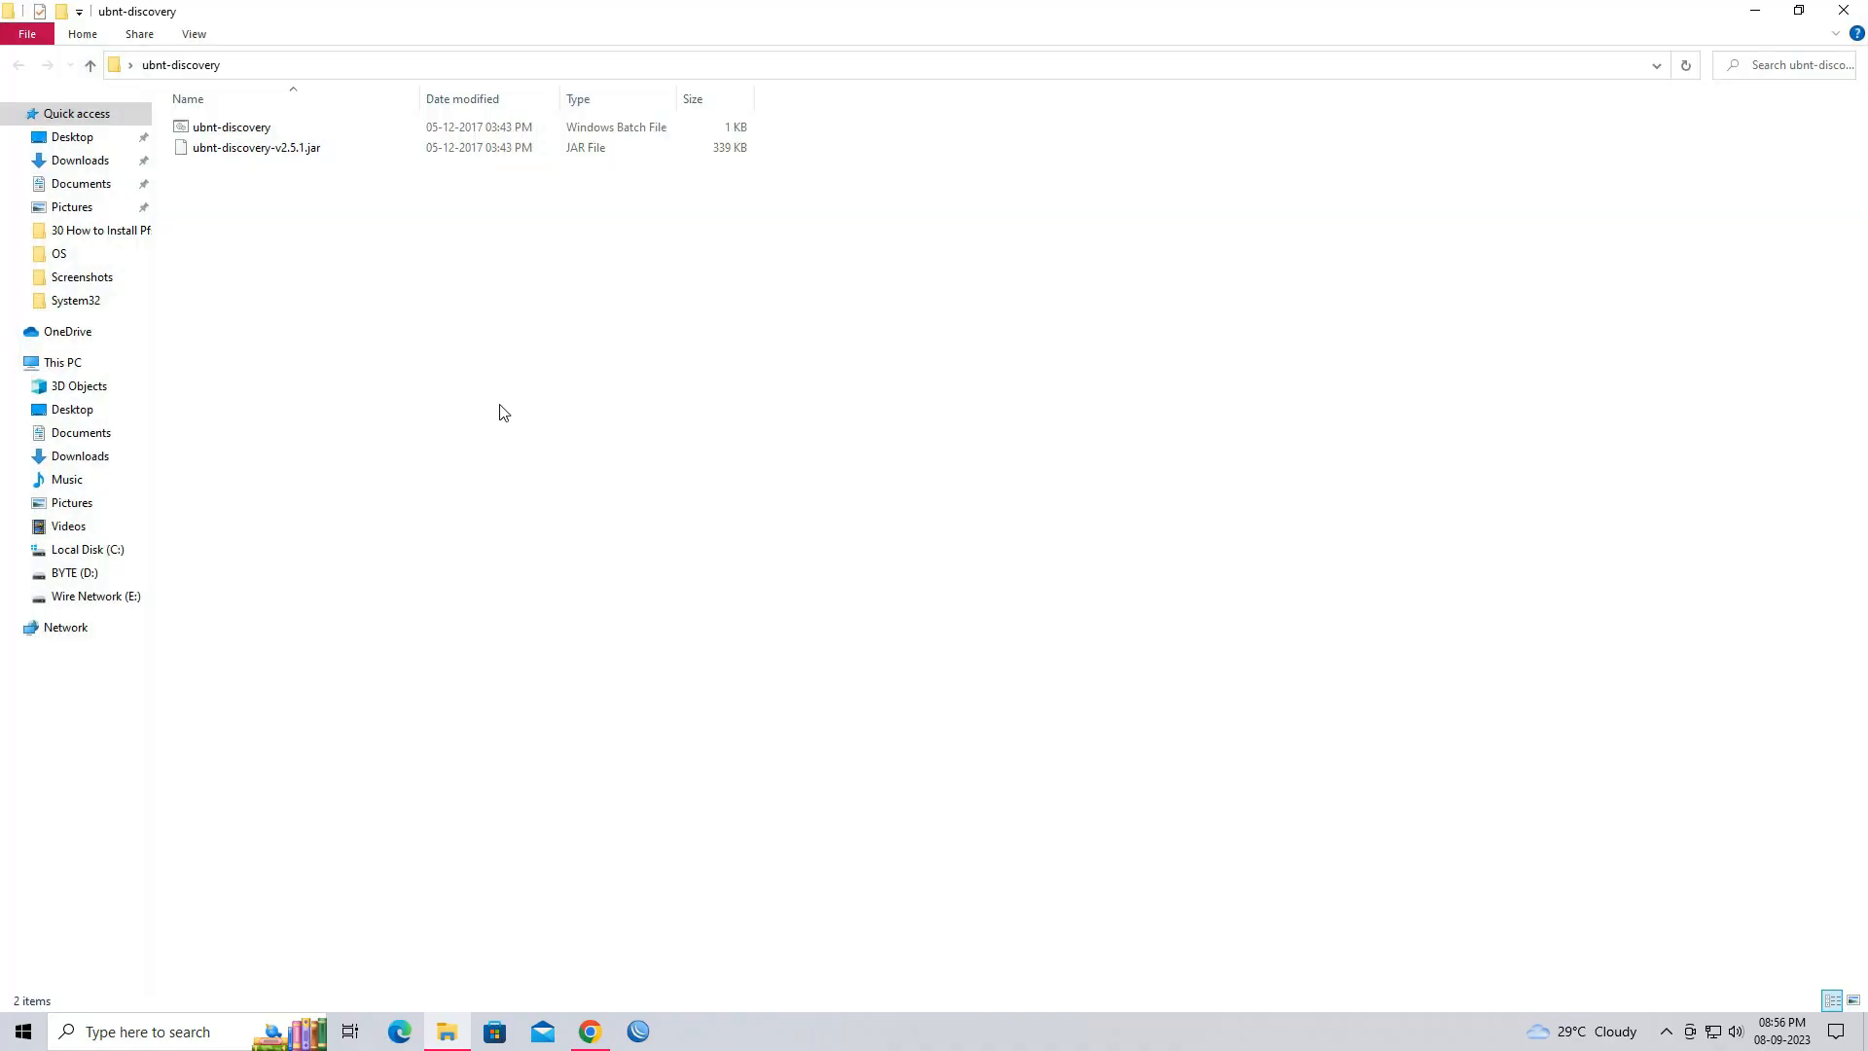
Close the ubnt-discovery window and launch the JRE 8 Update 202 installer
left_click(230, 128)
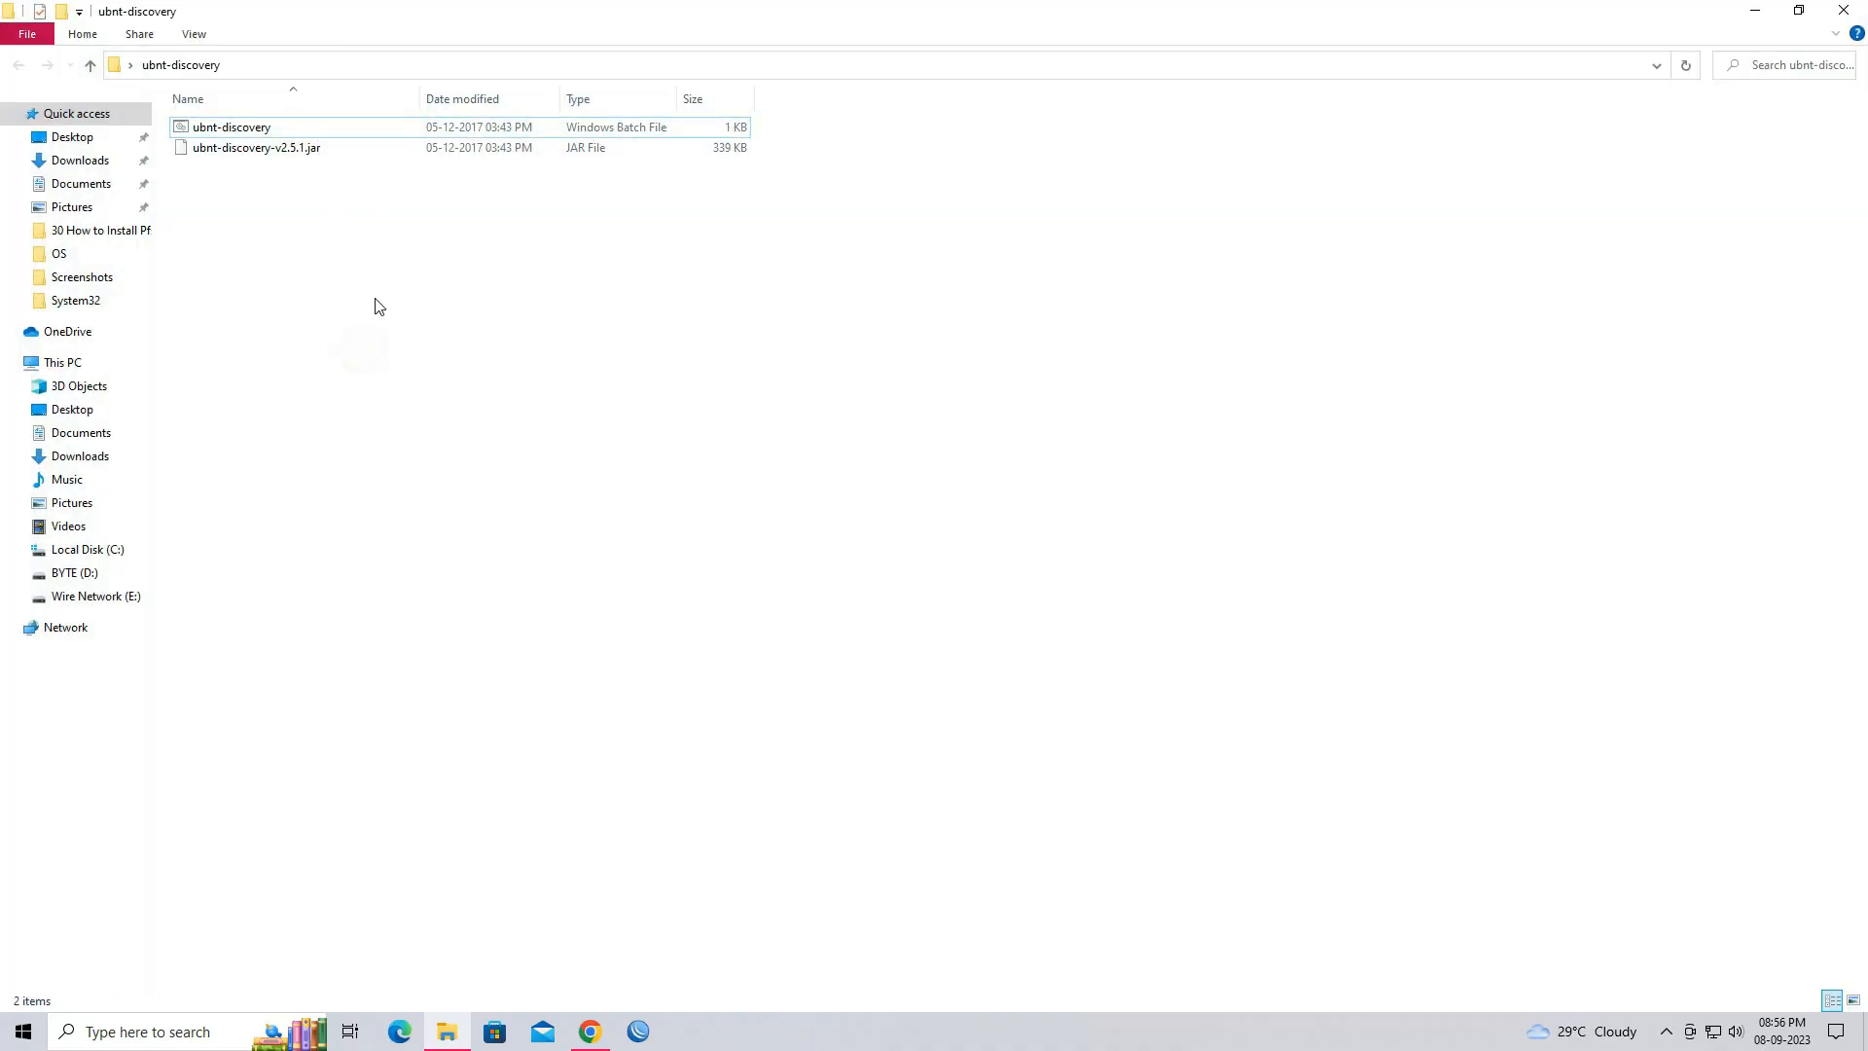
left_click(256, 147)
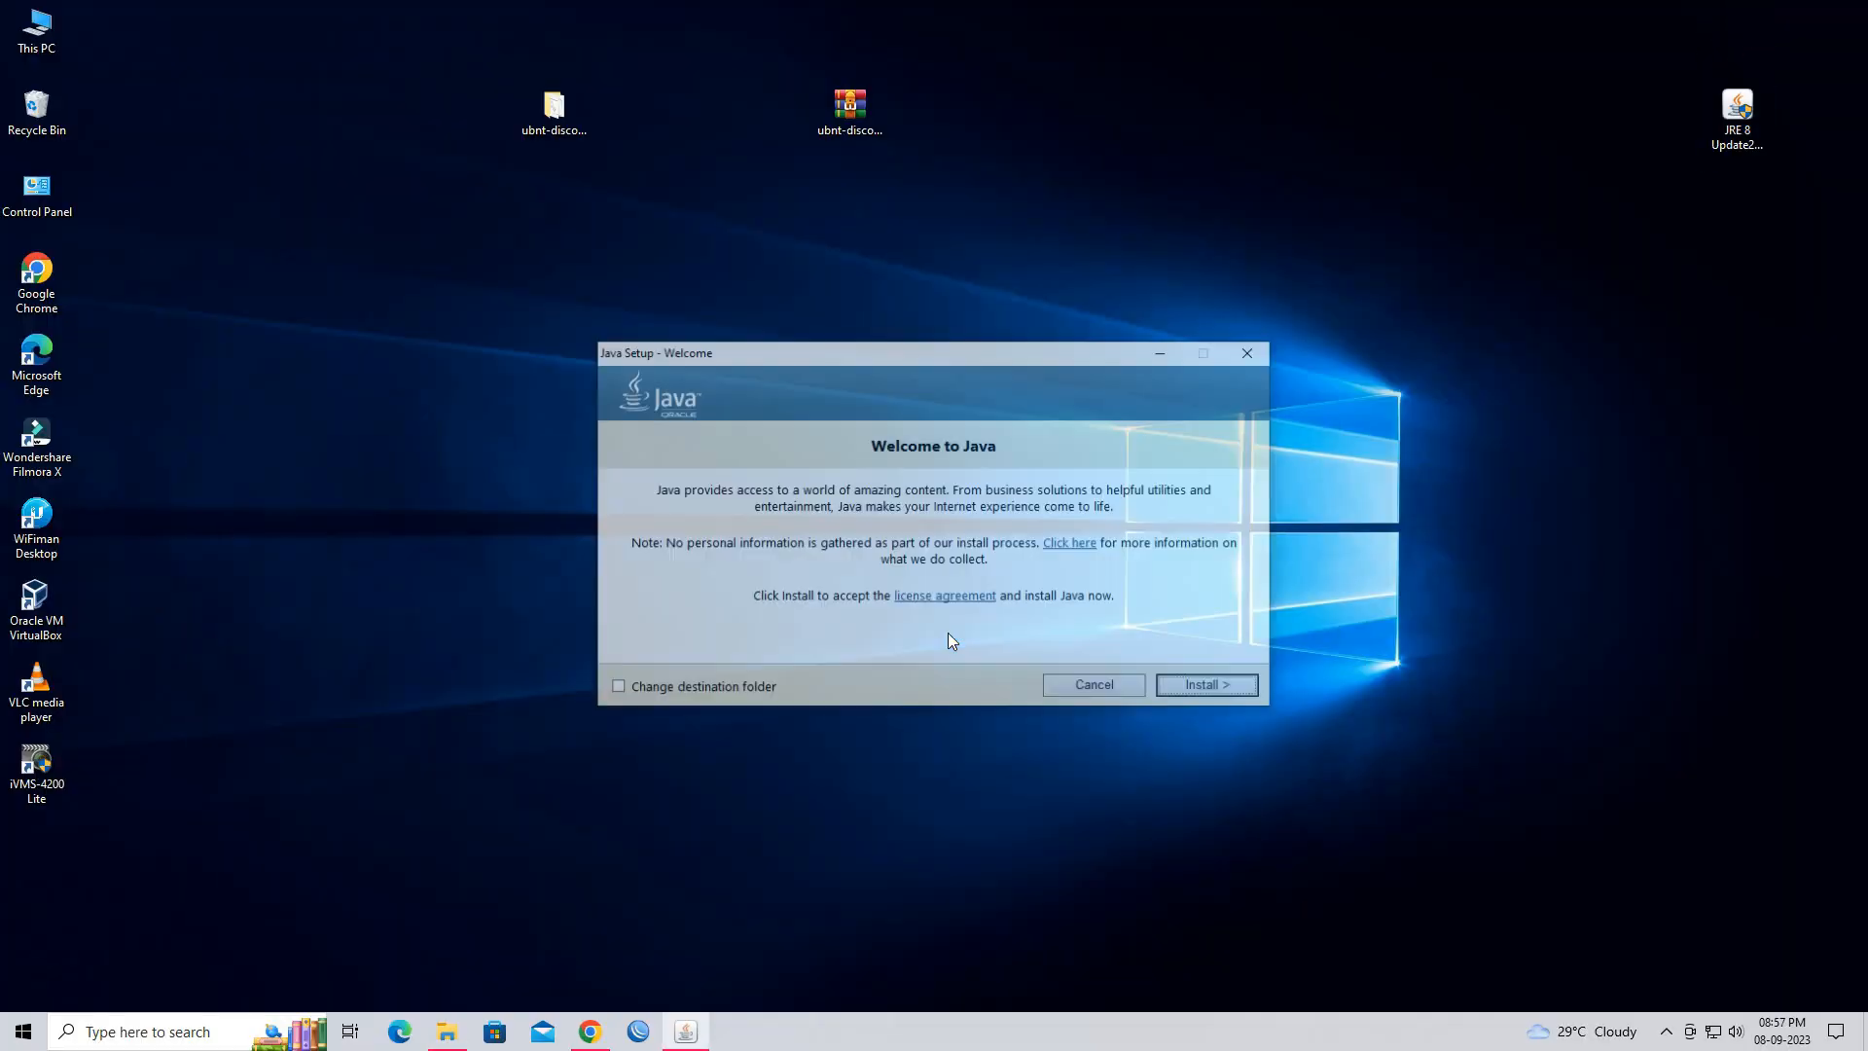
Begin installing Java 8 and acknowledge the Change in License Terms notice
left_click(1206, 684)
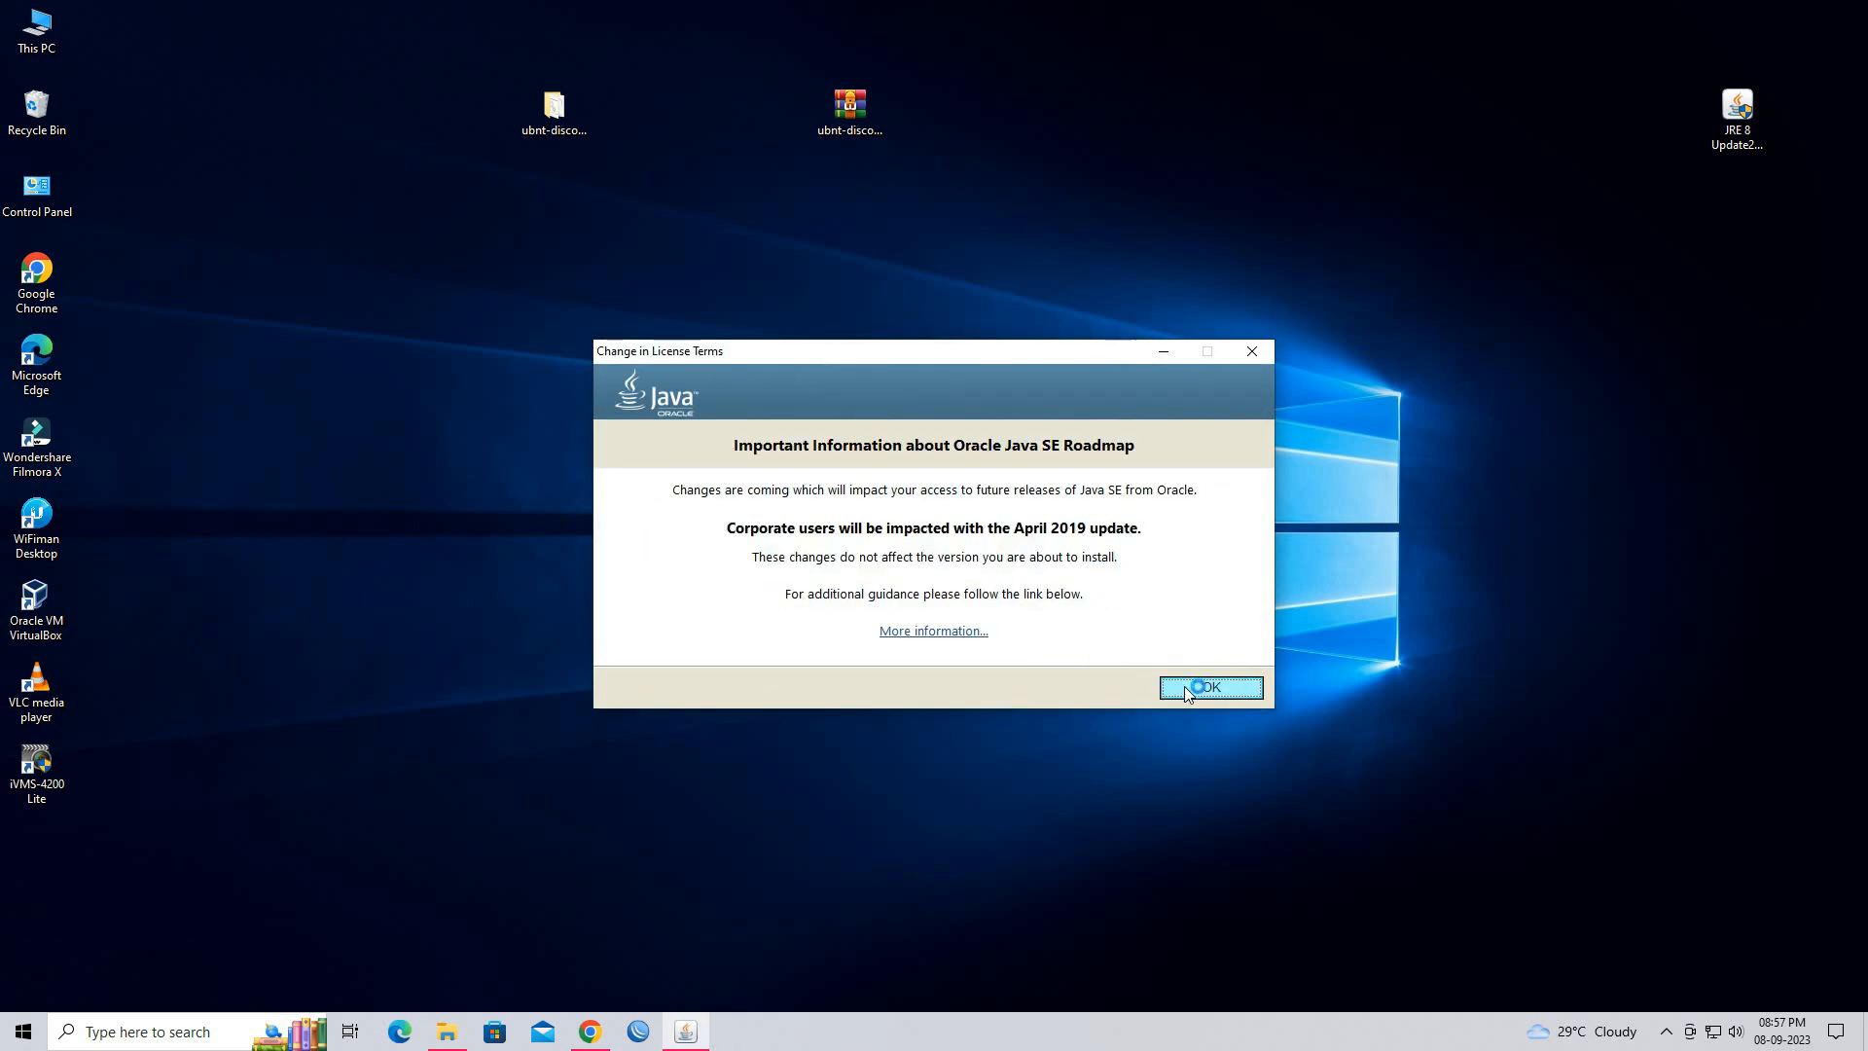
left_click(1211, 687)
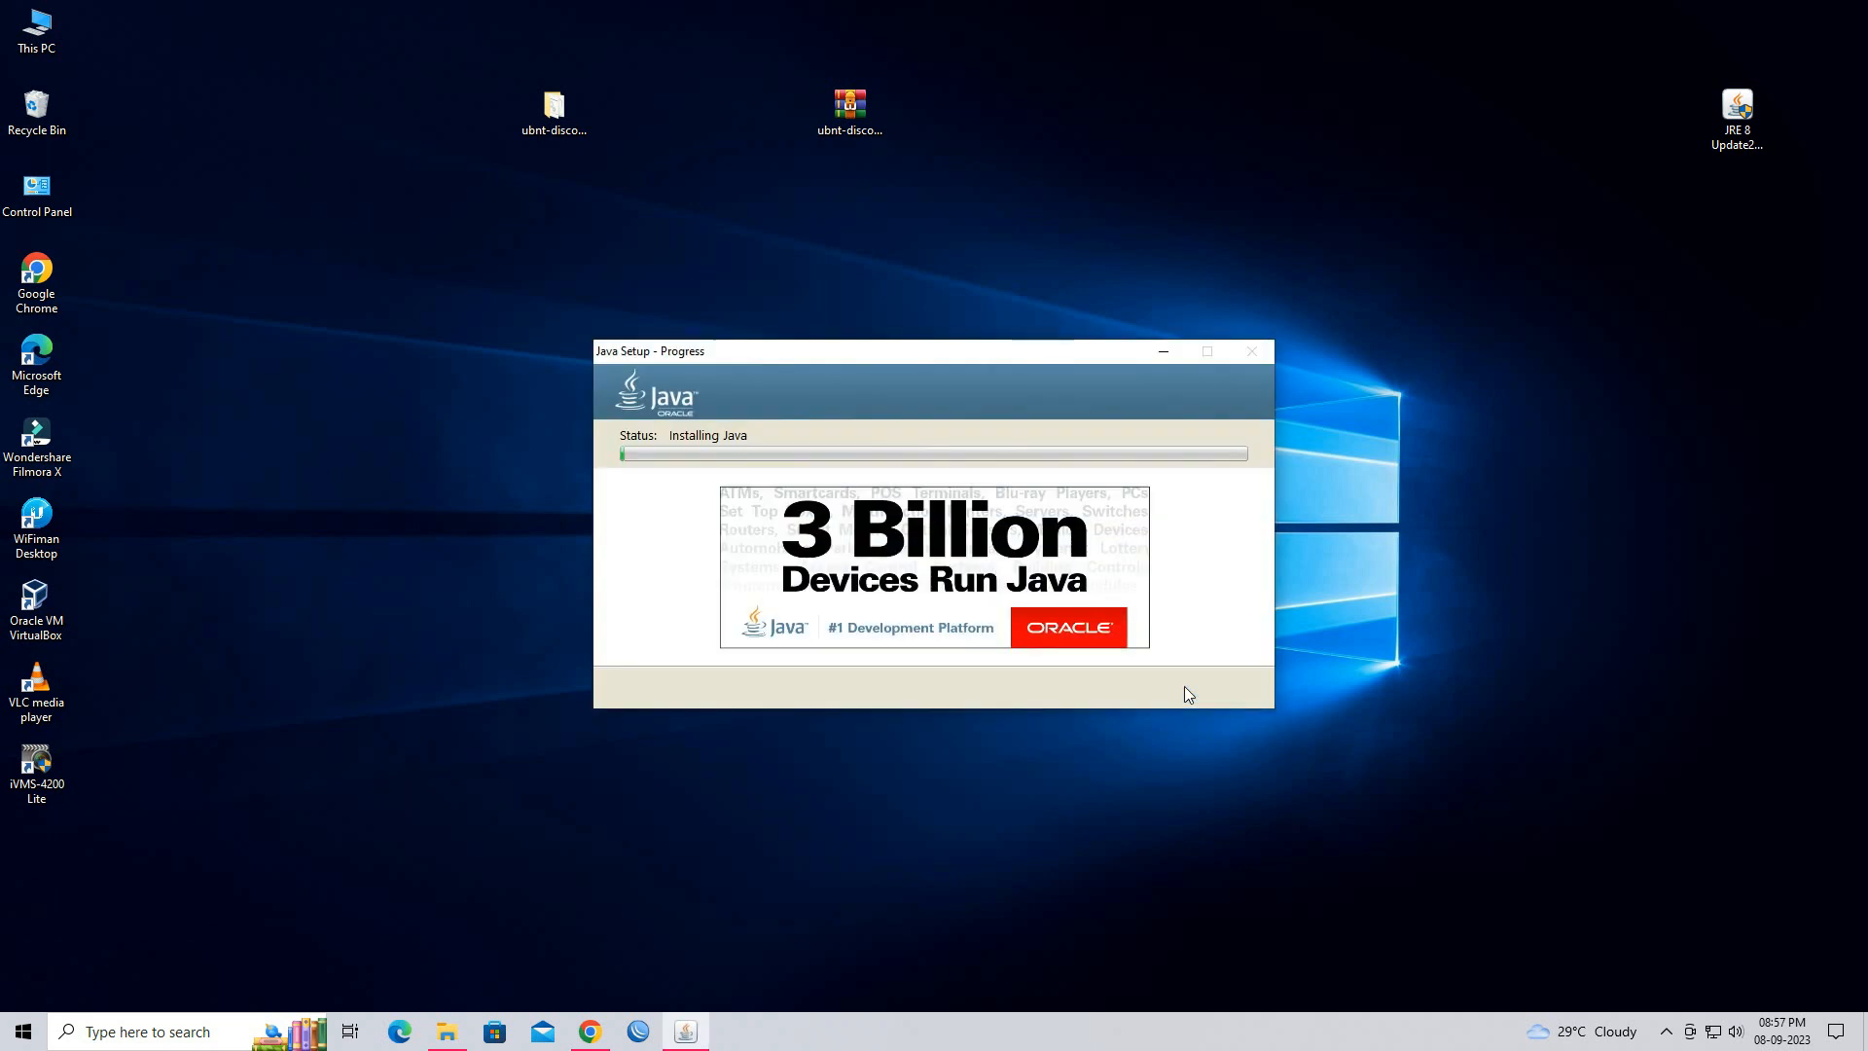
mouse_move(1125, 947)
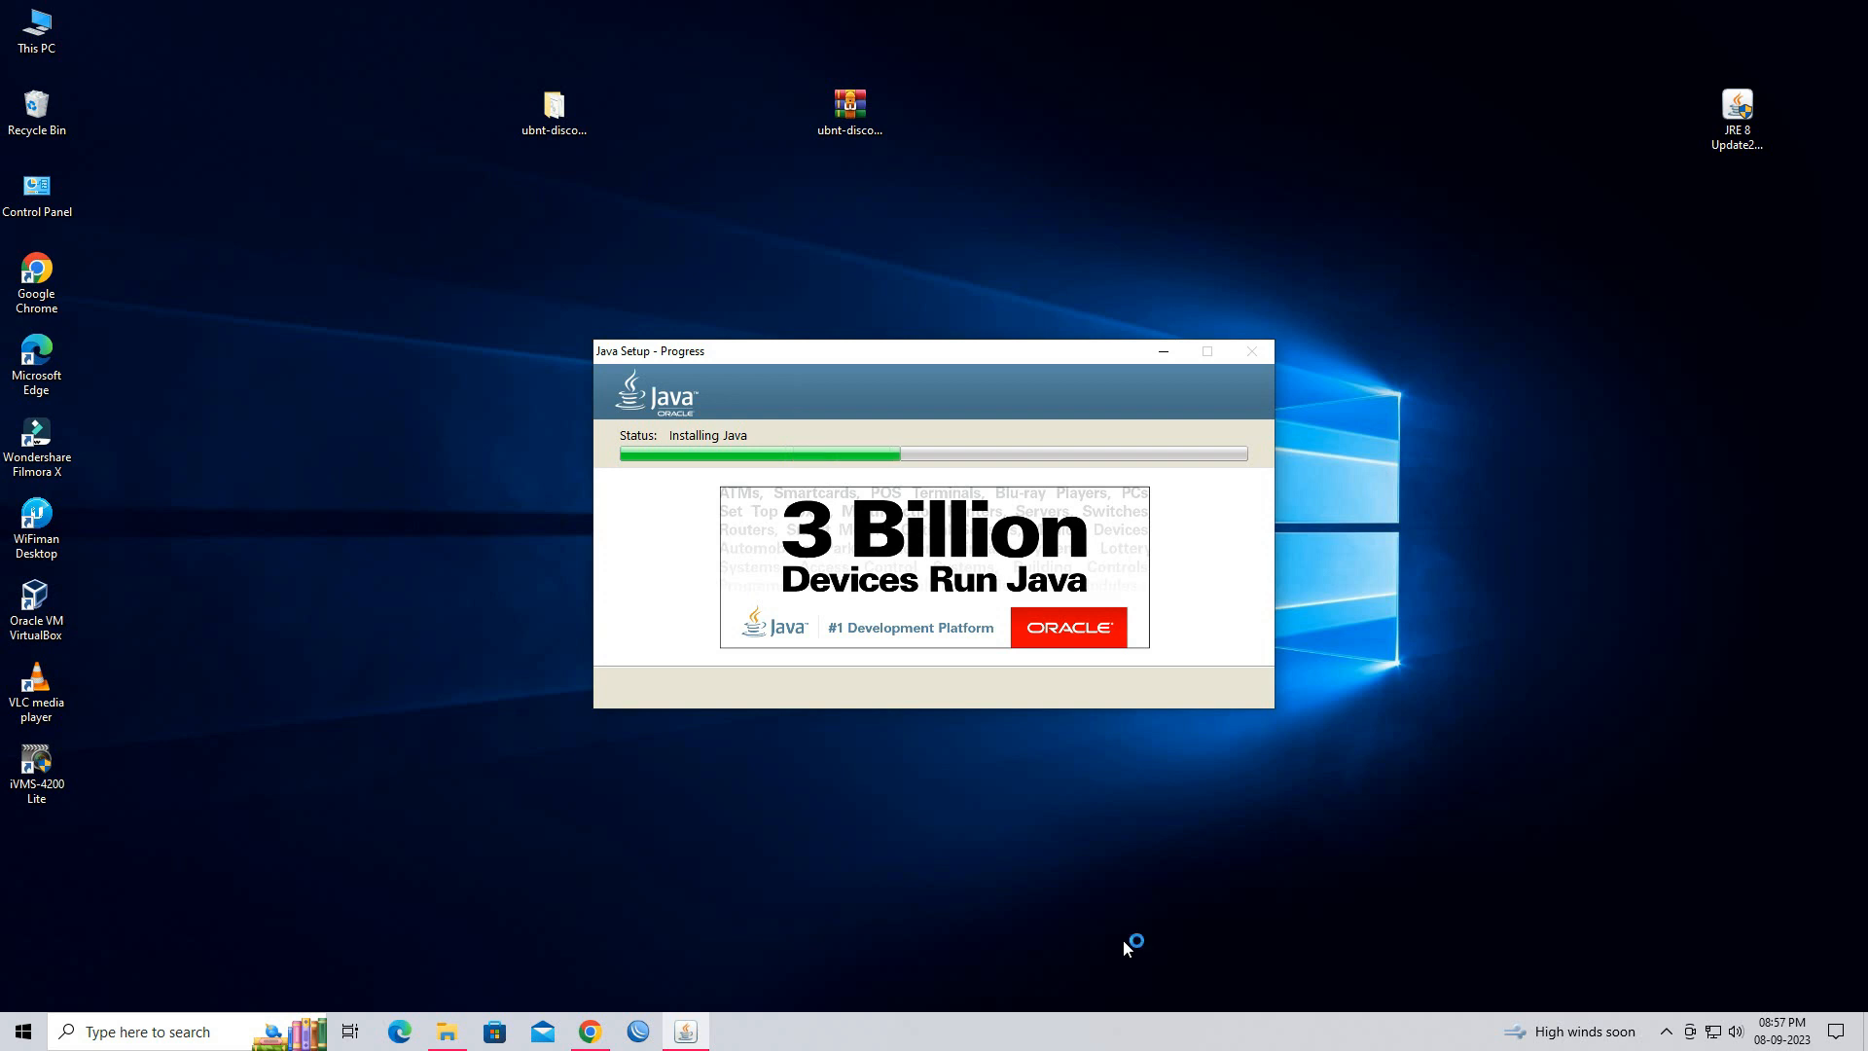
mouse_move(1129, 889)
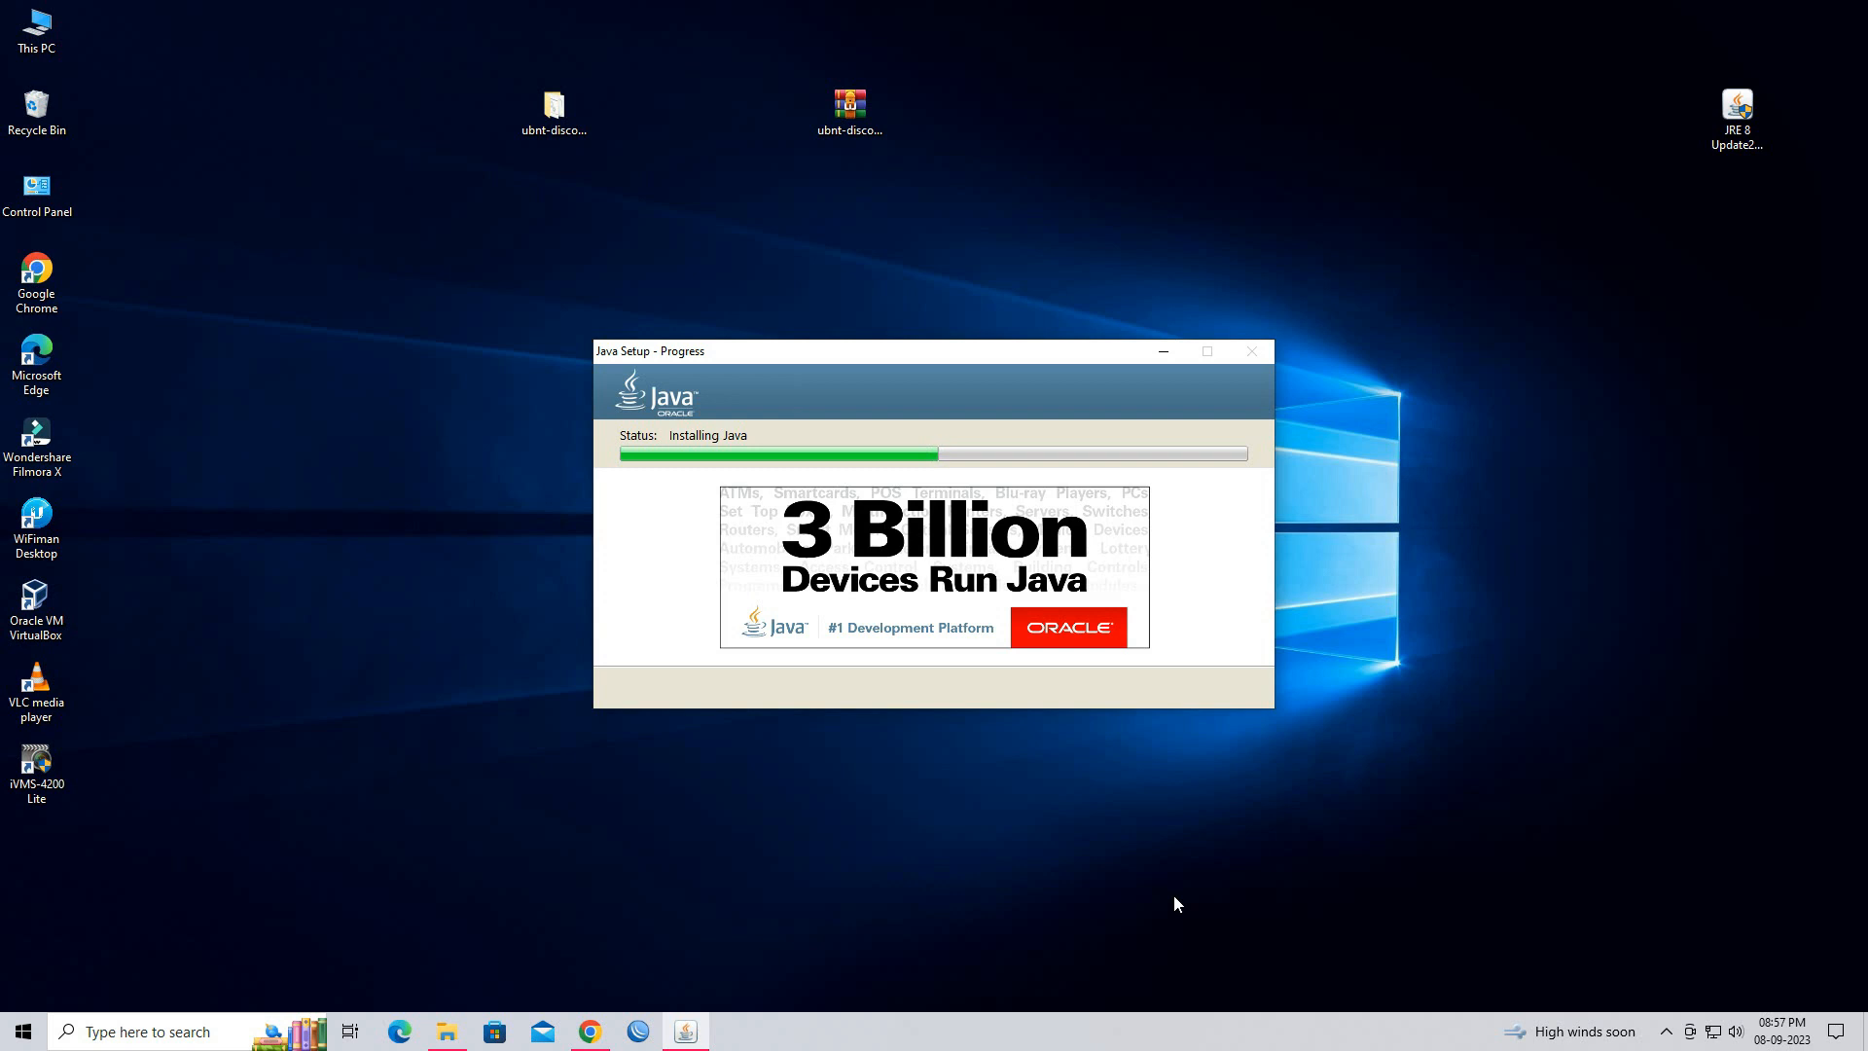
mouse_move(1237, 967)
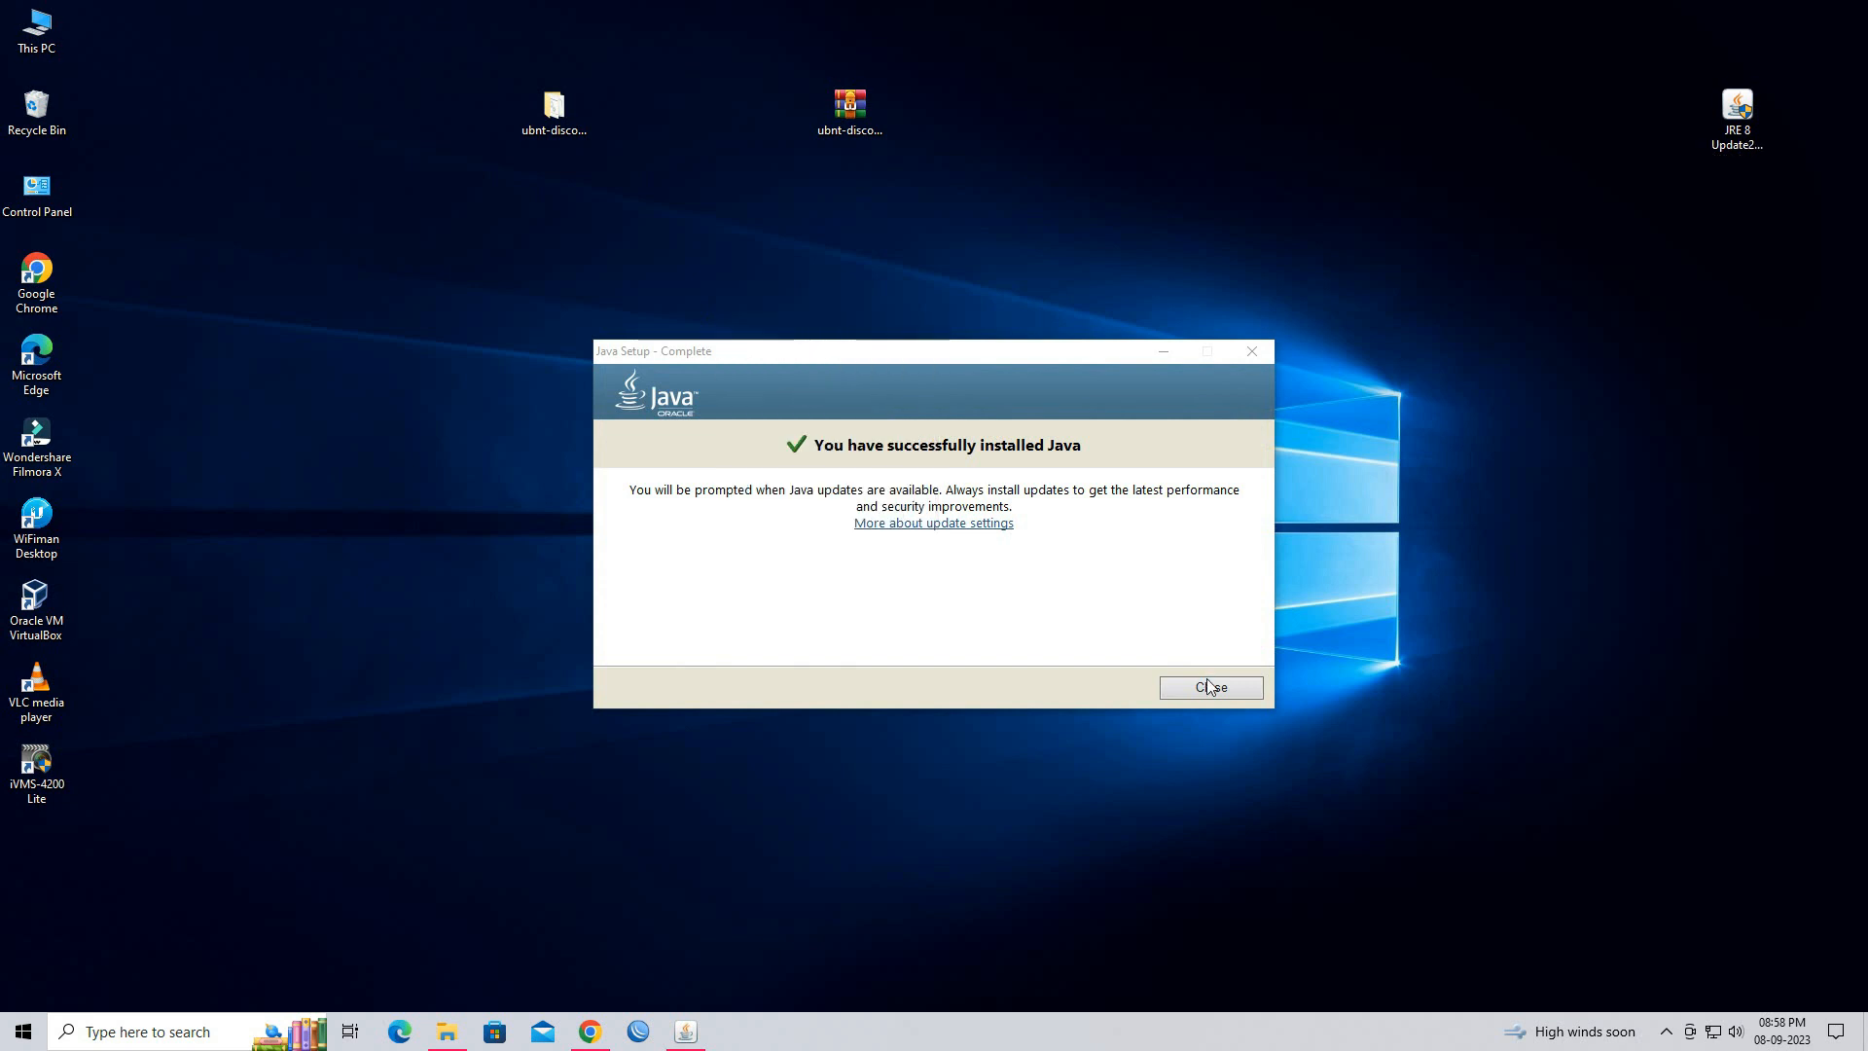
Close Java Setup, reopen the ubnt-discovery folder, and launch ubnt-discovery-v2.5.1.jar
left_click(1210, 688)
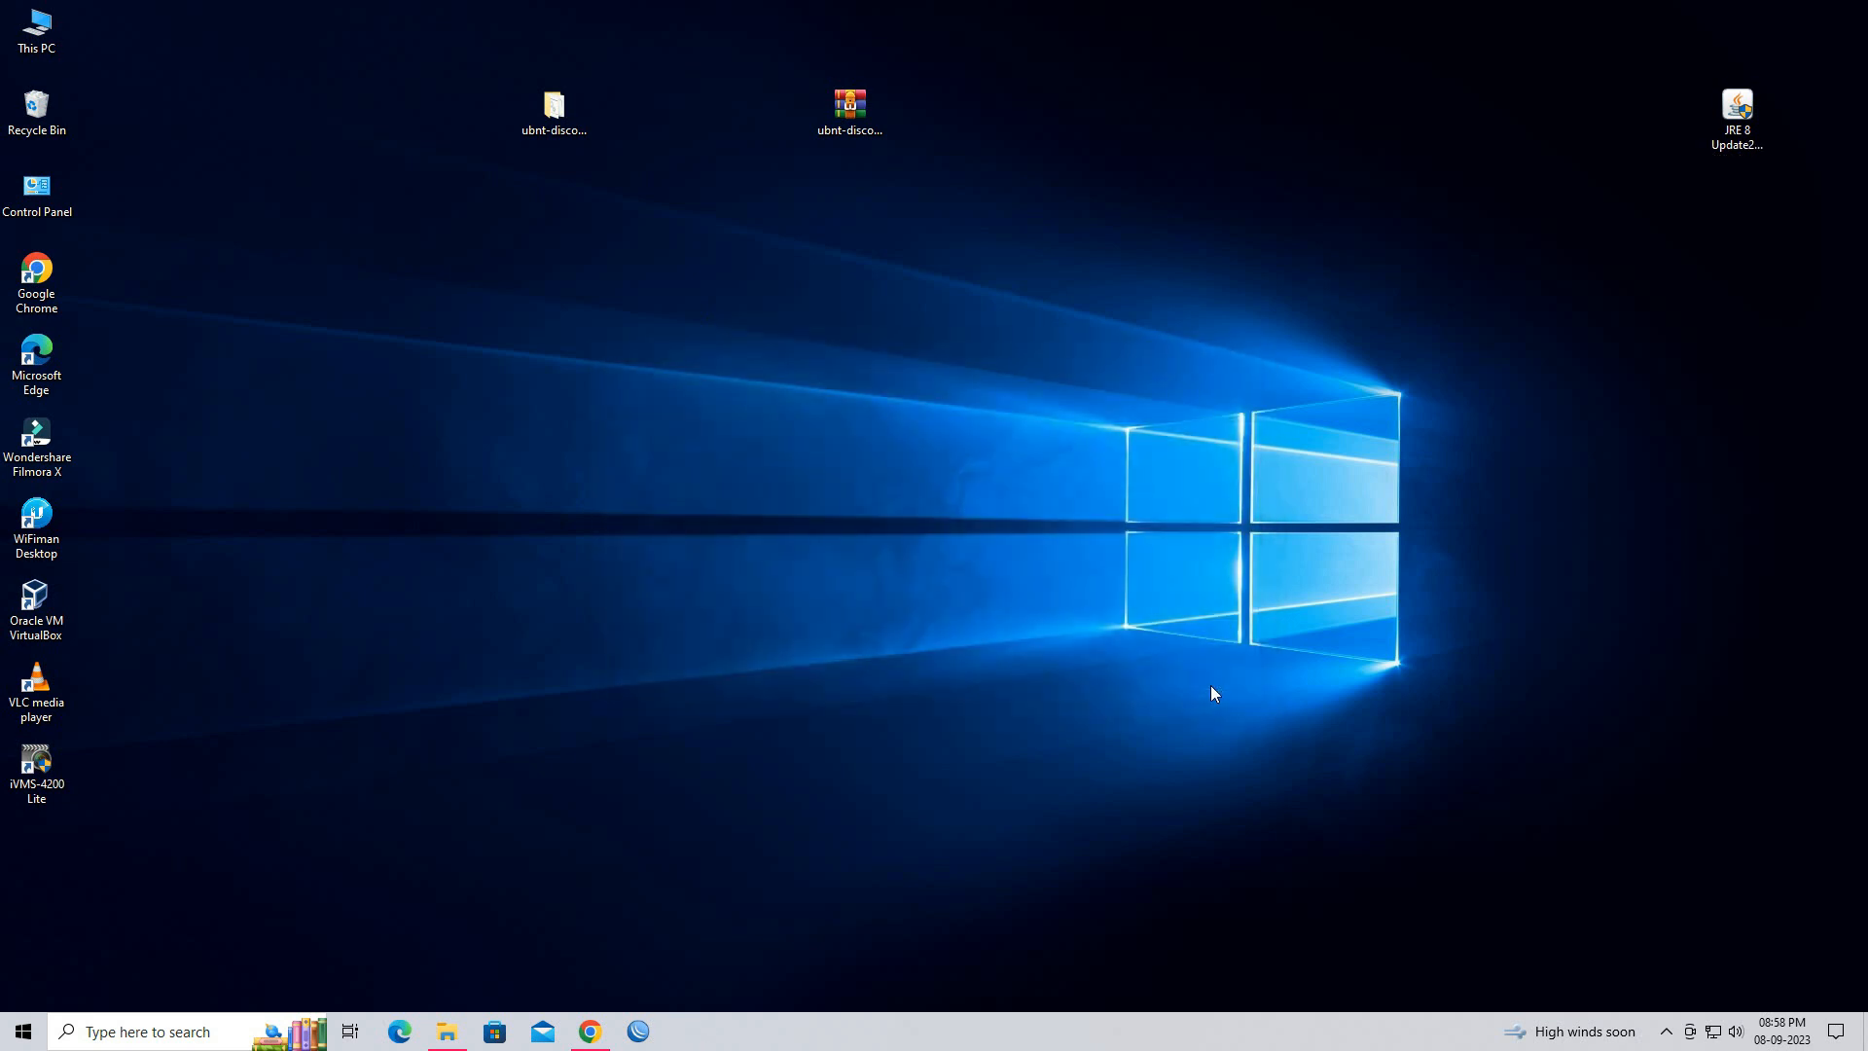
double_click(552, 102)
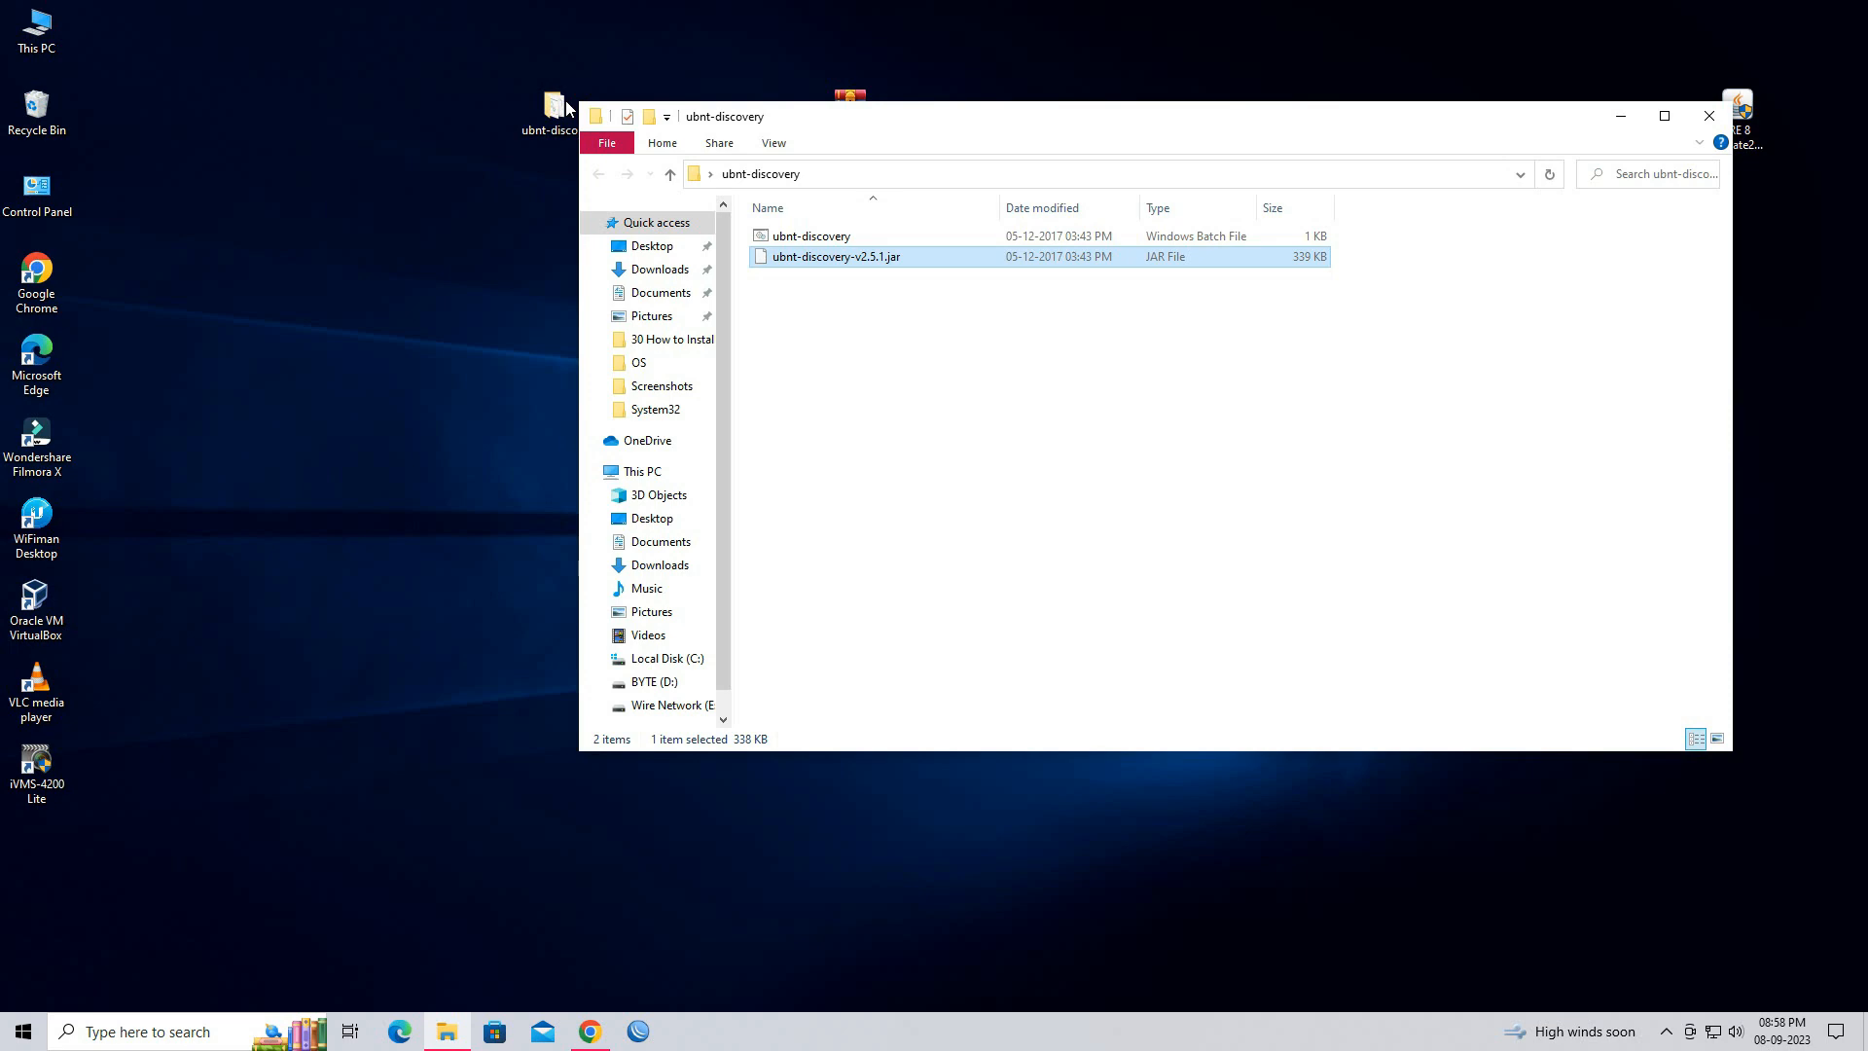
double_click(837, 257)
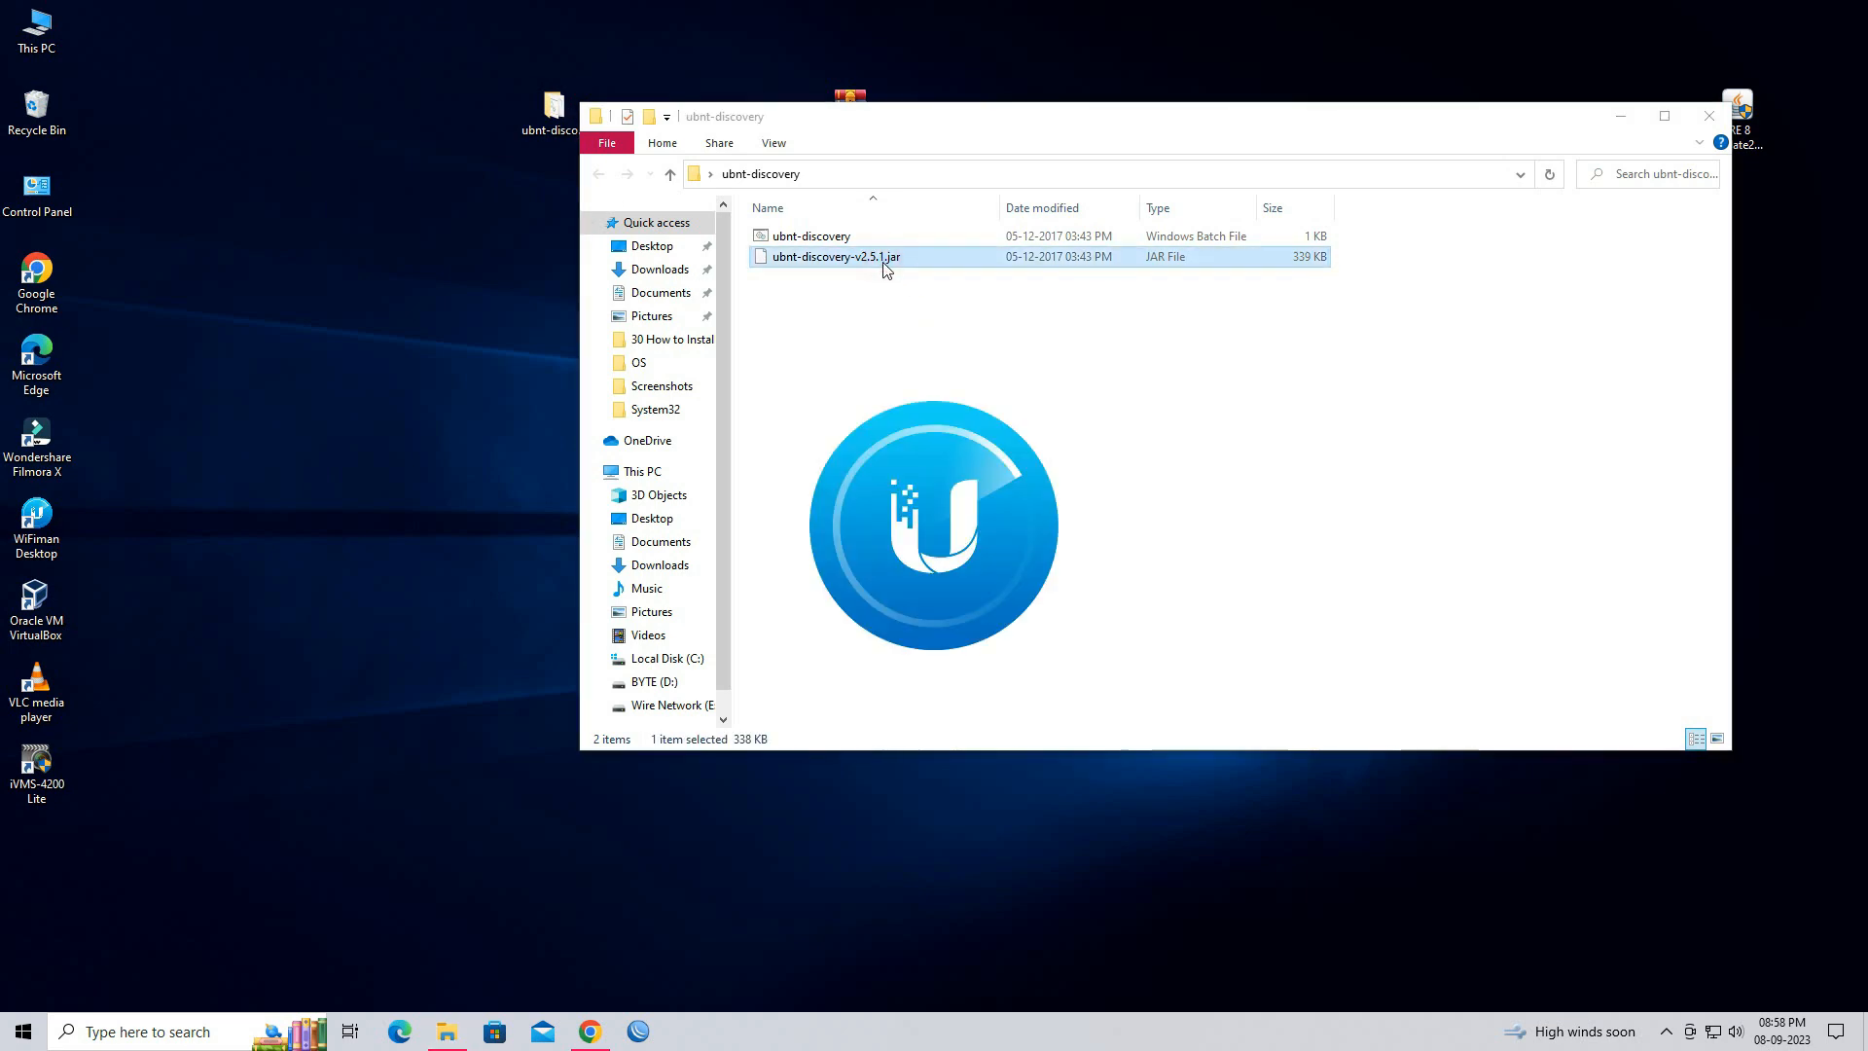